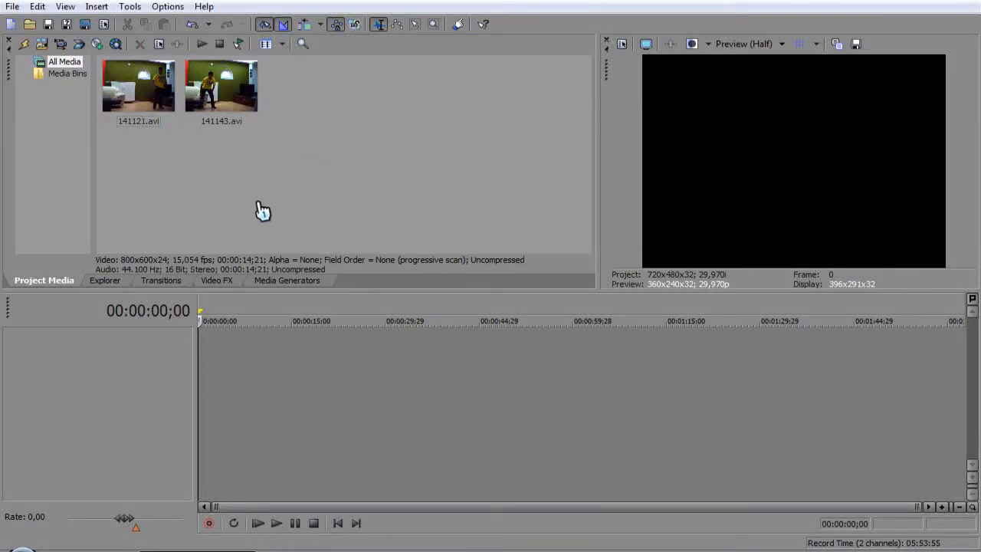
mouse_move(252, 174)
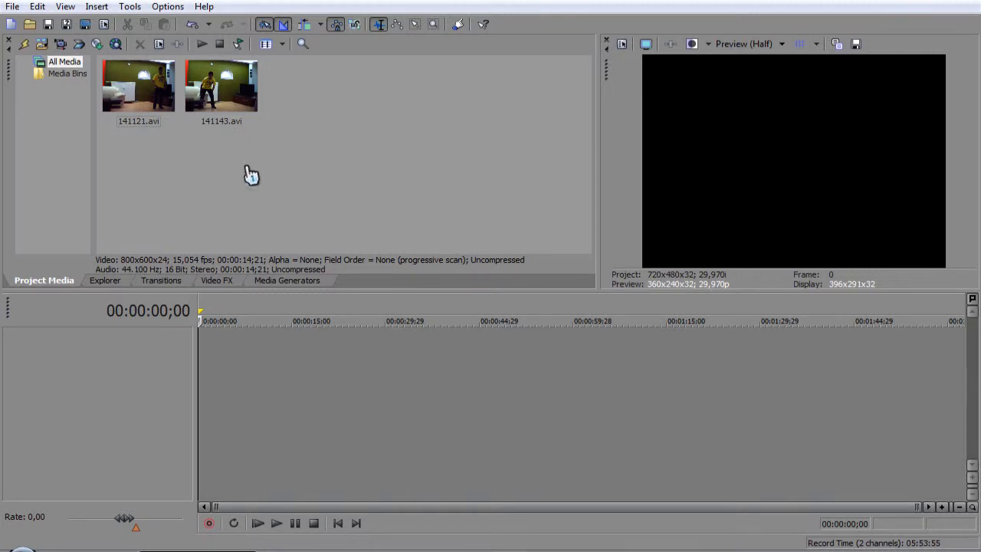
mouse_move(284, 164)
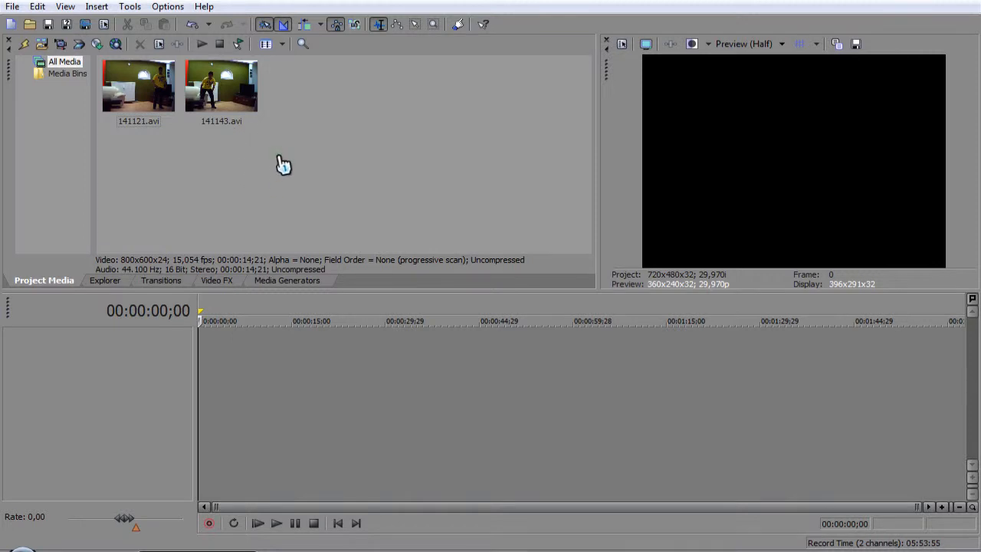
mouse_move(258, 301)
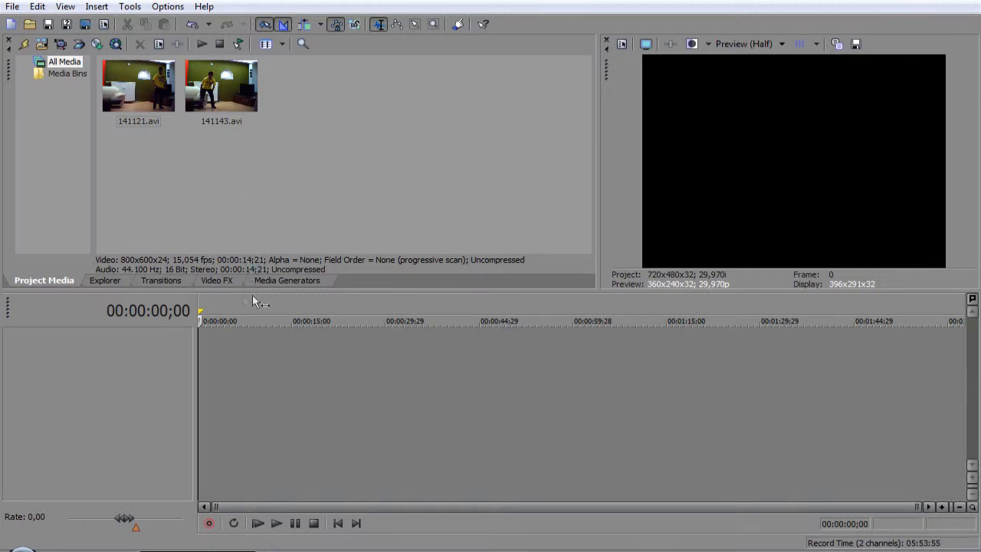
mouse_move(218, 300)
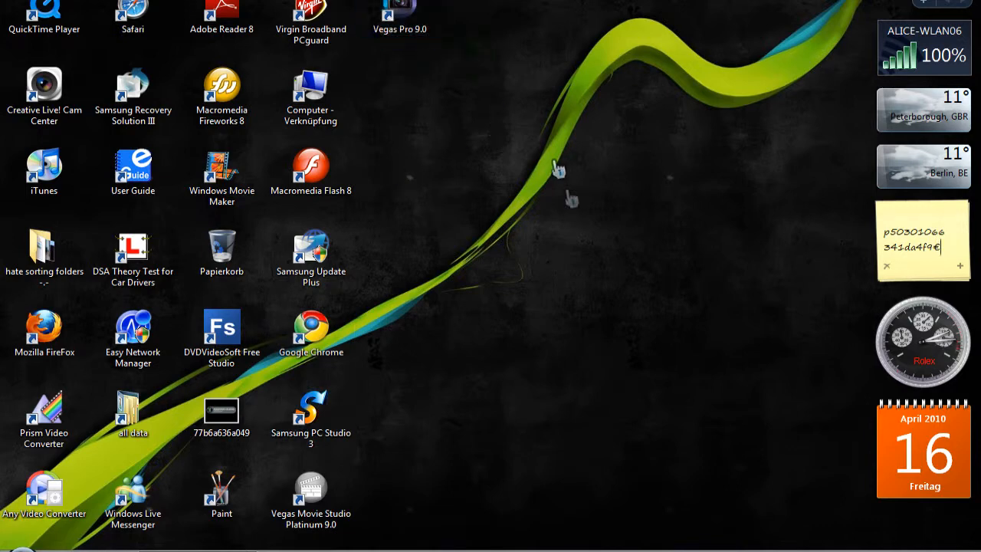
mouse_move(453, 191)
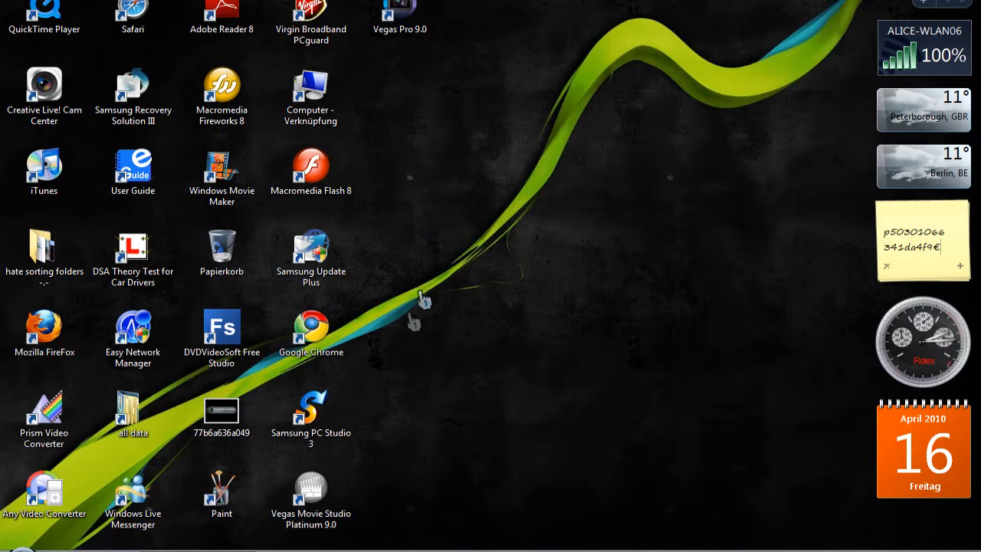
Place both clips on separate video tracks and remove the unneeded audio track.
click(310, 331)
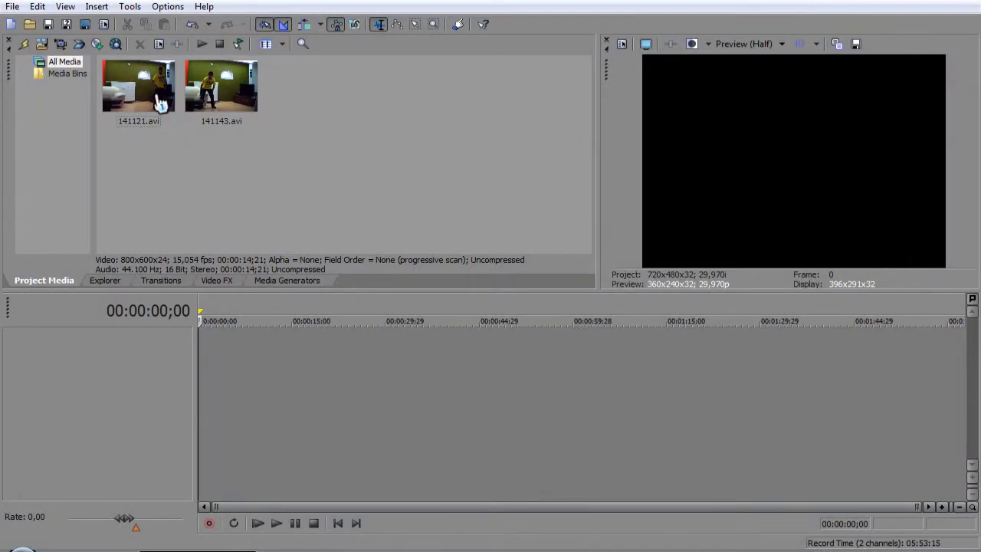
mouse_move(161, 107)
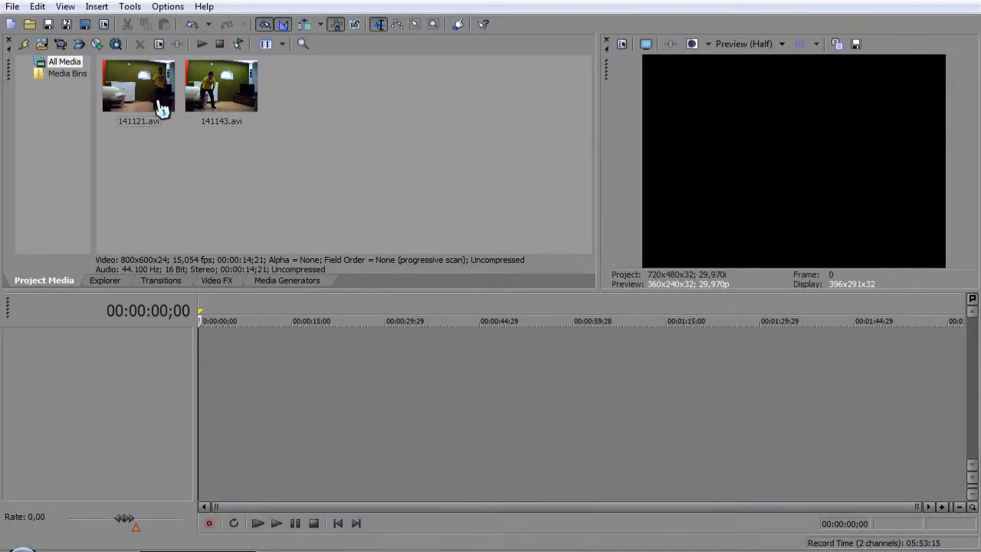
mouse_move(129, 98)
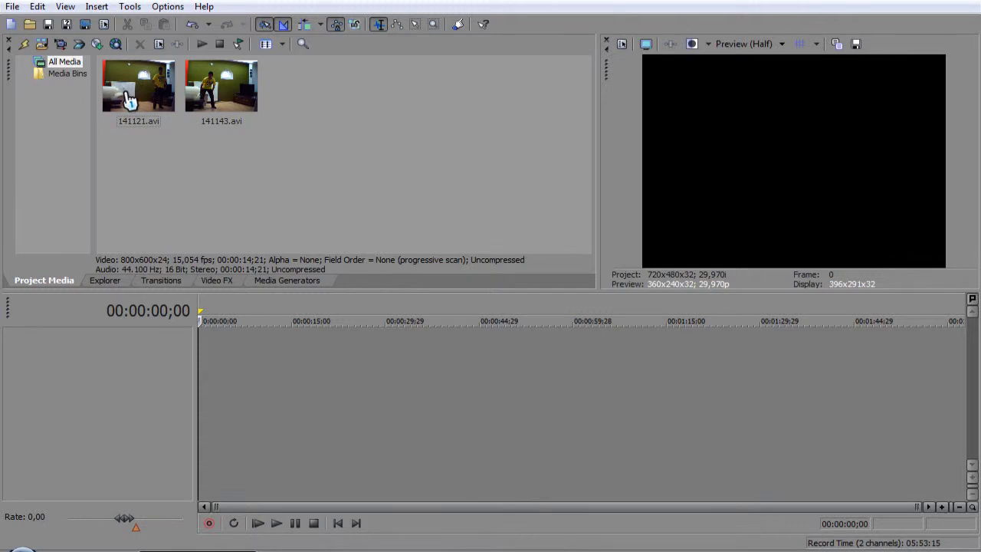
mouse_move(107, 124)
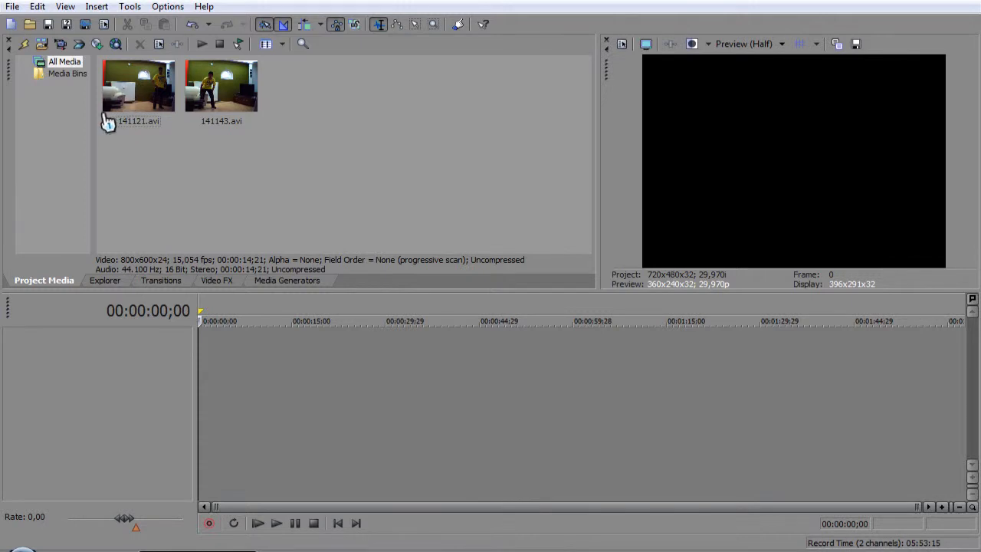
mouse_move(96, 158)
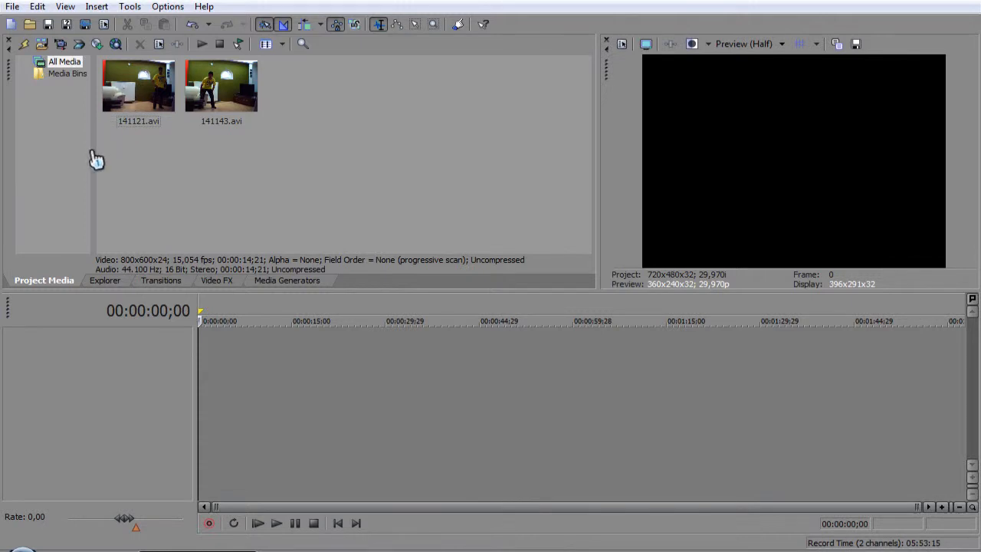
mouse_move(80, 190)
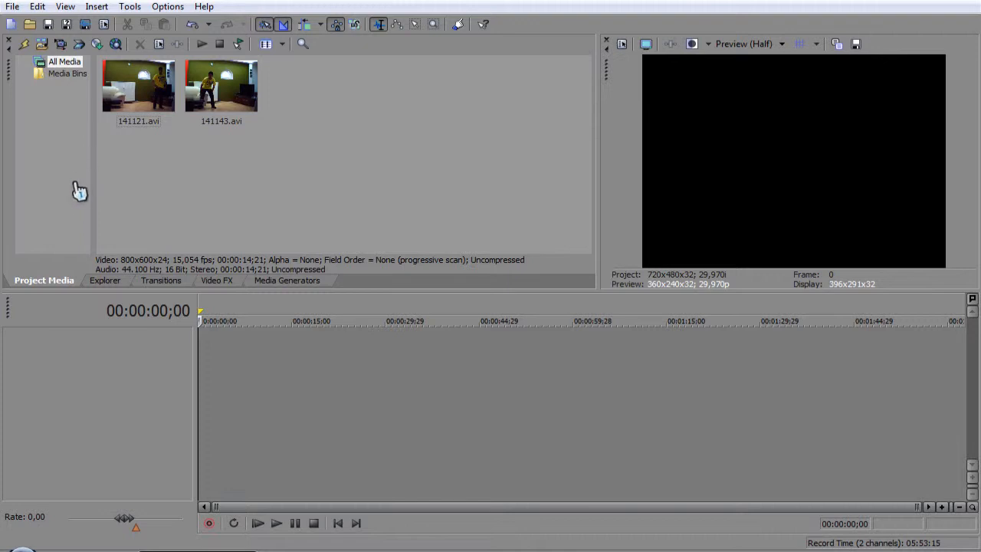
drag(138, 85, 202, 368)
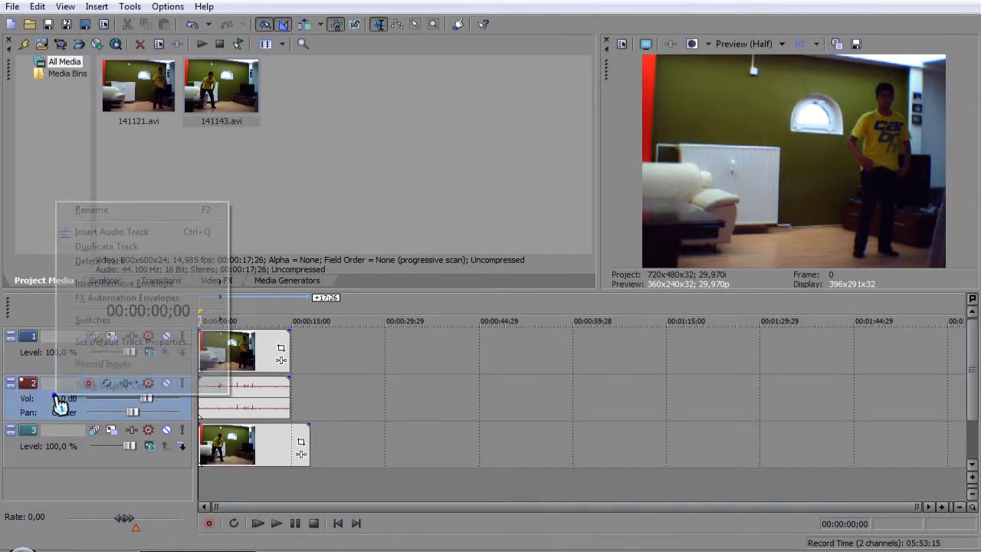
click(95, 261)
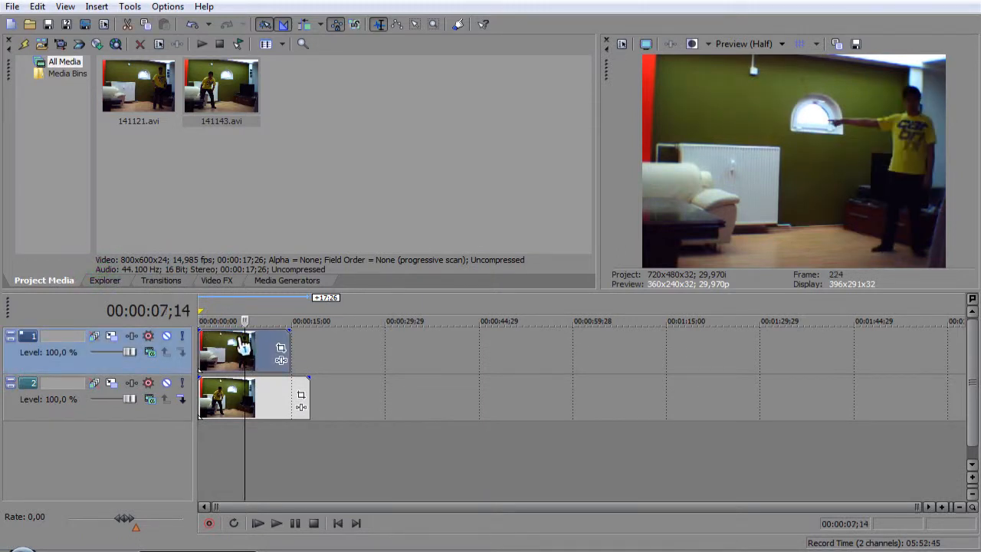
Slide the lower clip so it starts at 00:00:00;00 alongside the top clip.
click(245, 399)
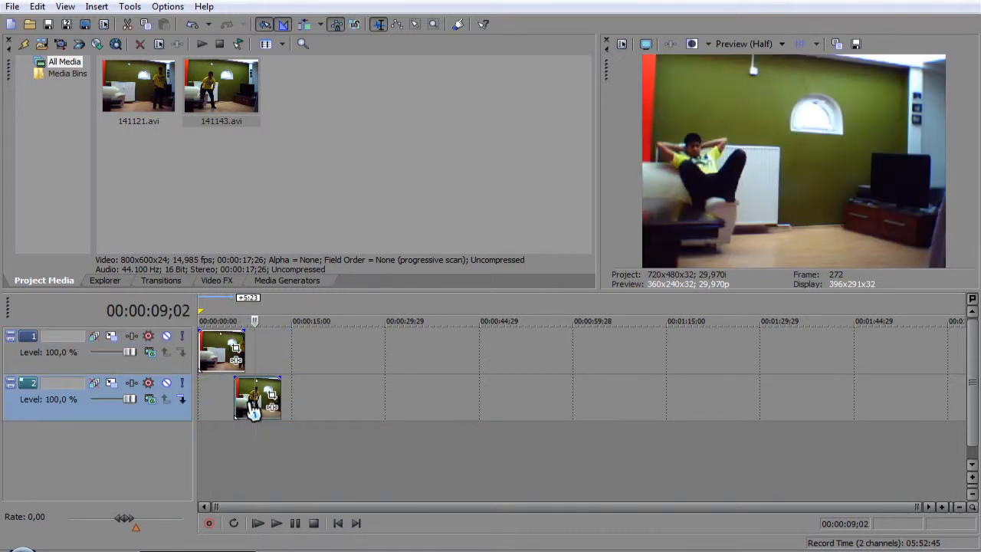
drag(258, 399, 222, 398)
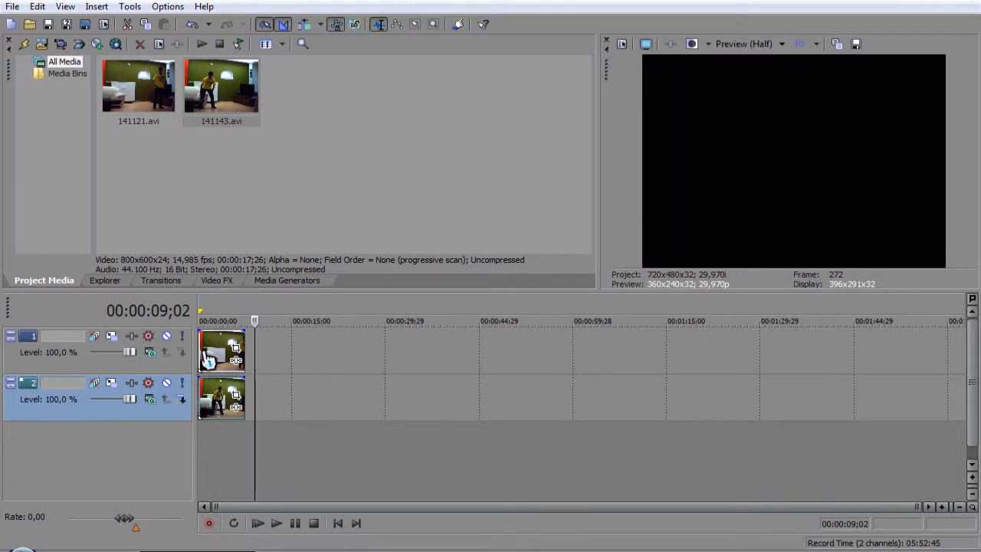
Set the project properties to the HDV 720-30p template (1280×720, 29.97 fps).
click(12, 6)
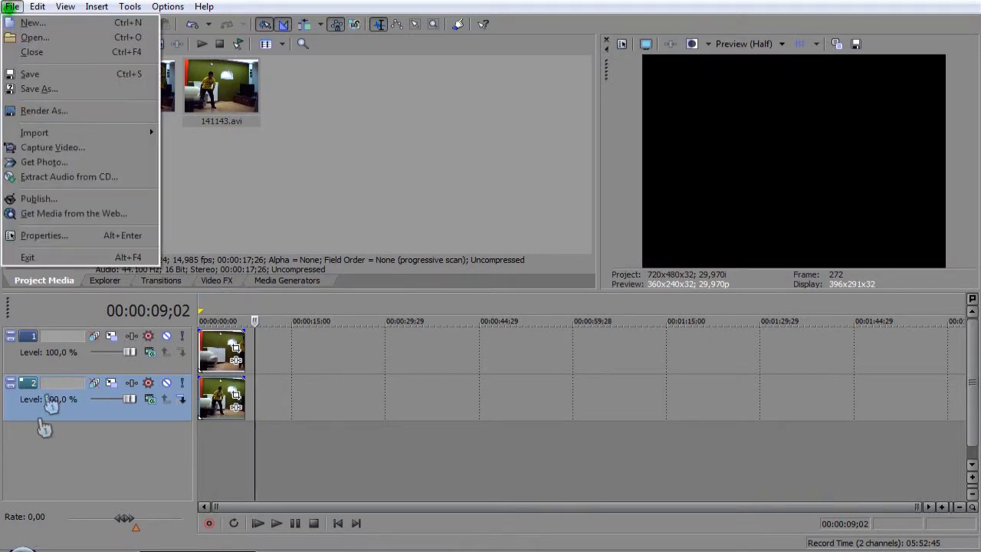
click(43, 236)
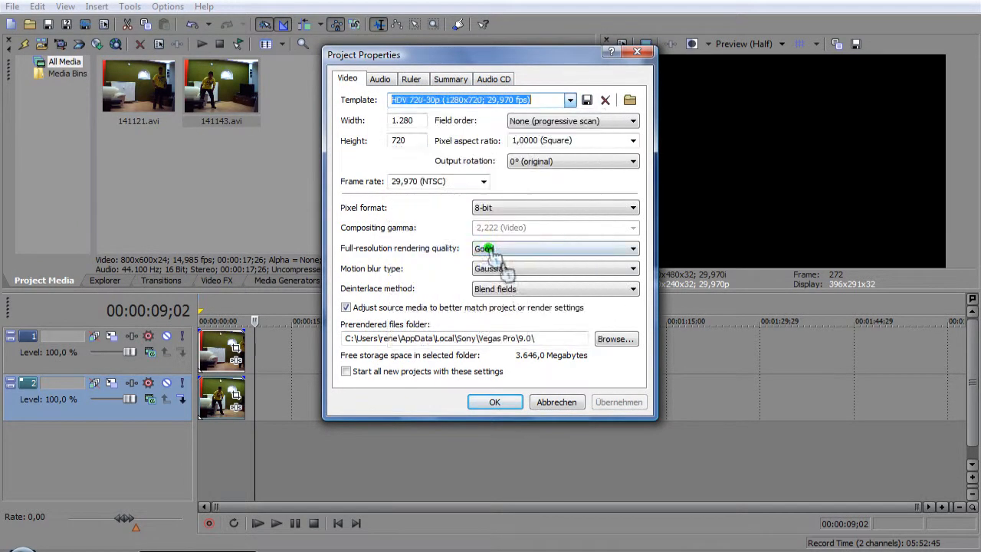
click(493, 402)
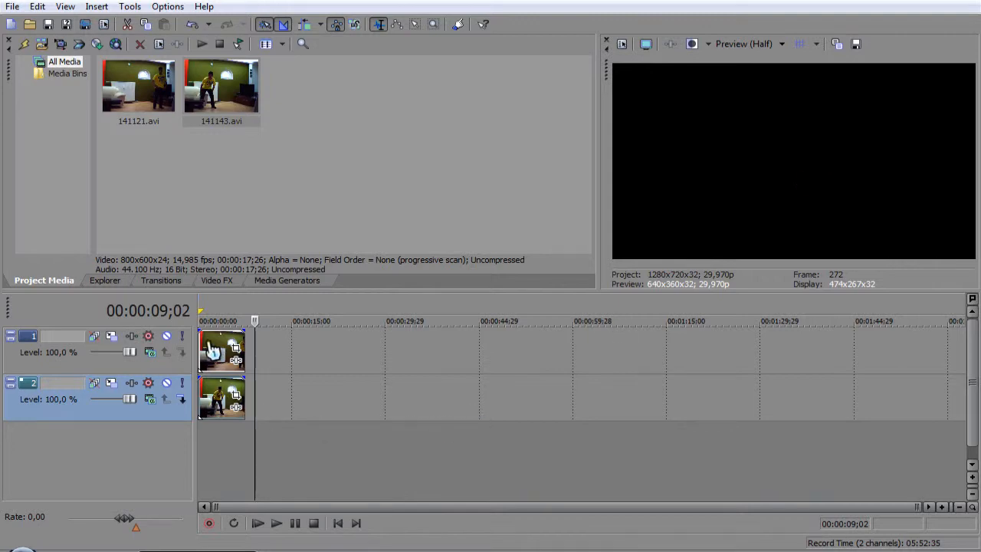
Uncheck Maintain aspect ratio on both clips so they fill the widescreen frame.
right_click(222, 352)
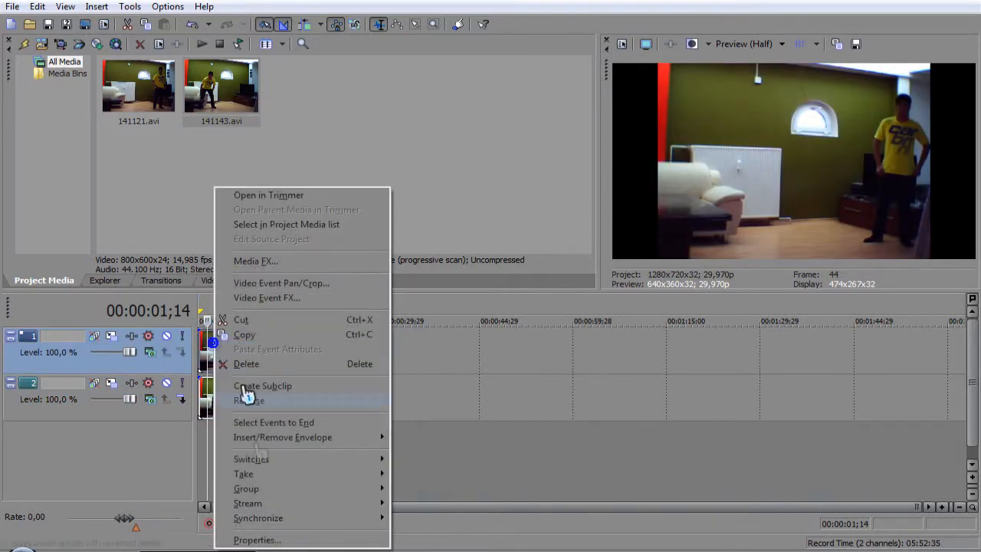
click(258, 540)
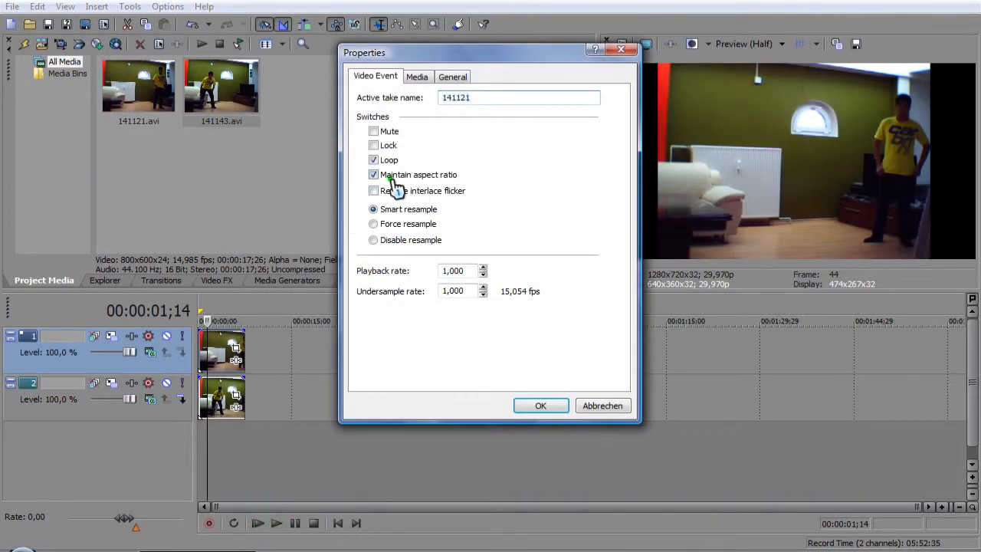
click(539, 405)
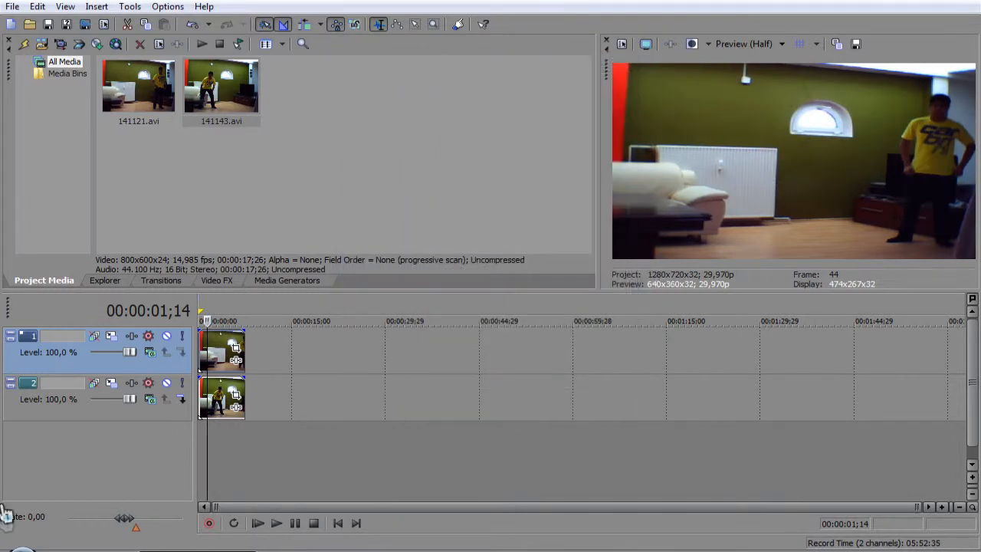
right_click(222, 399)
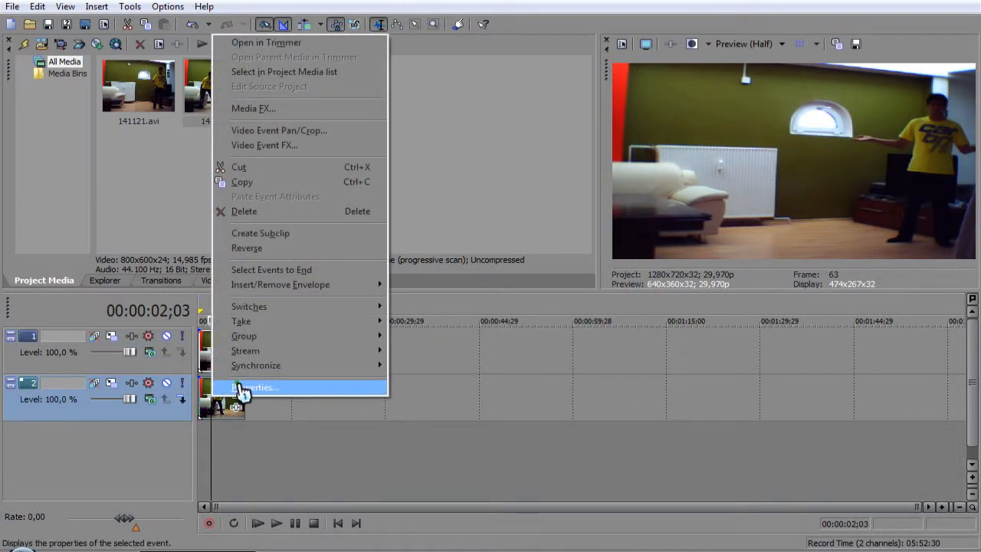
click(254, 386)
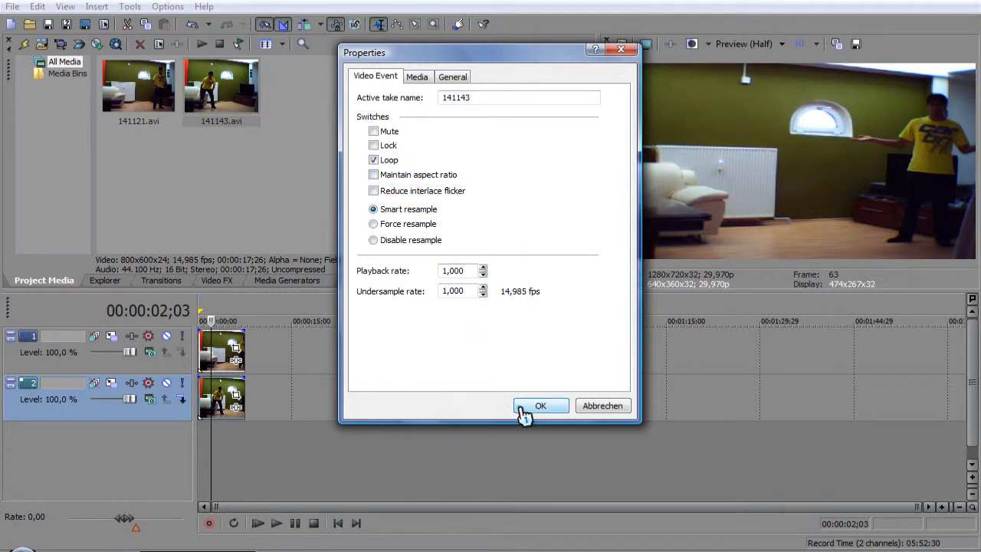
click(539, 404)
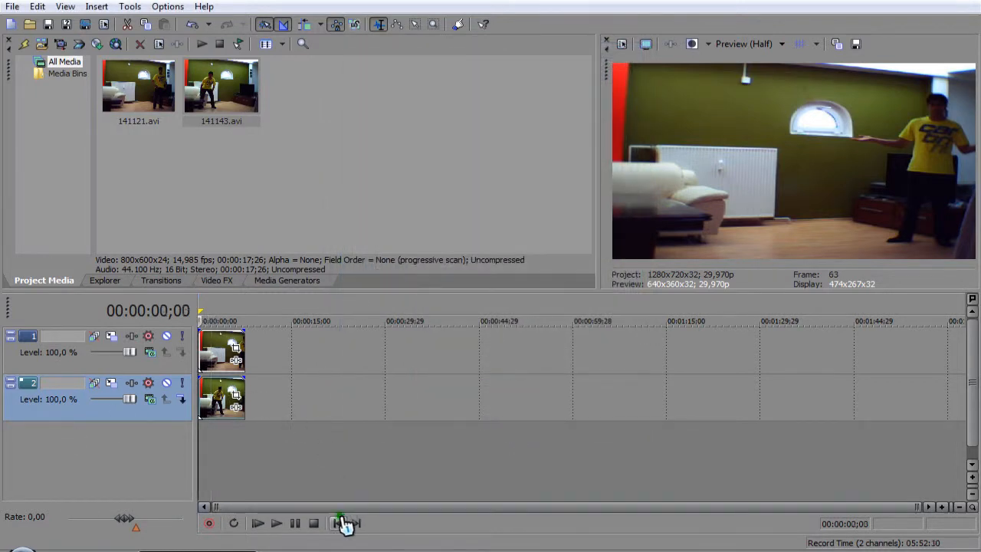
Zoom into the timeline and bring up Event Pan/Crop for the top clip, 141121.
click(340, 524)
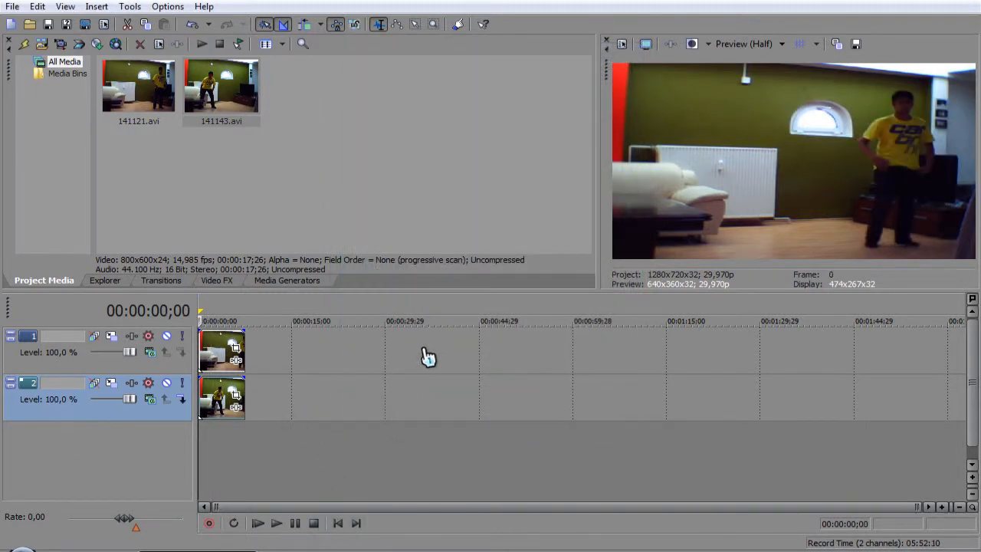
mouse_move(445, 402)
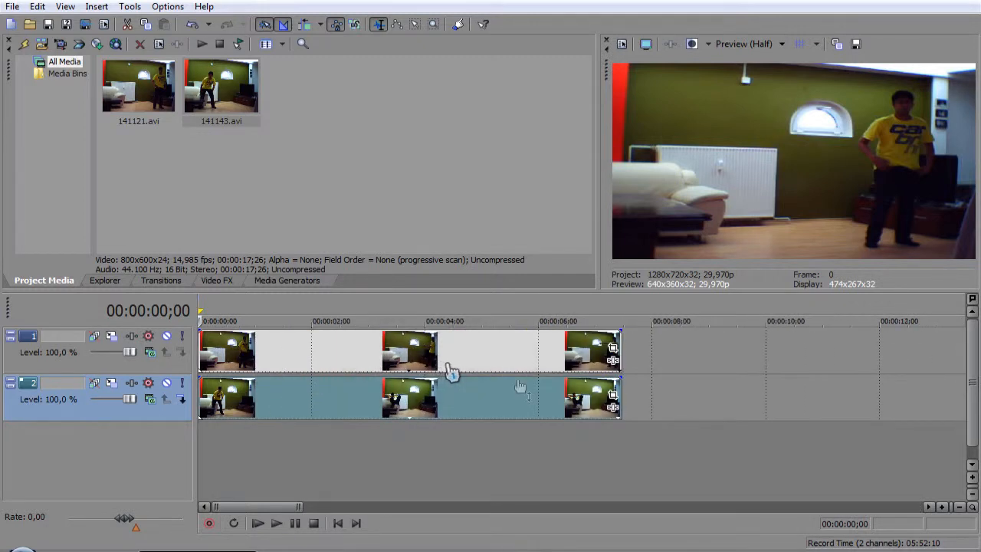
mouse_move(613, 351)
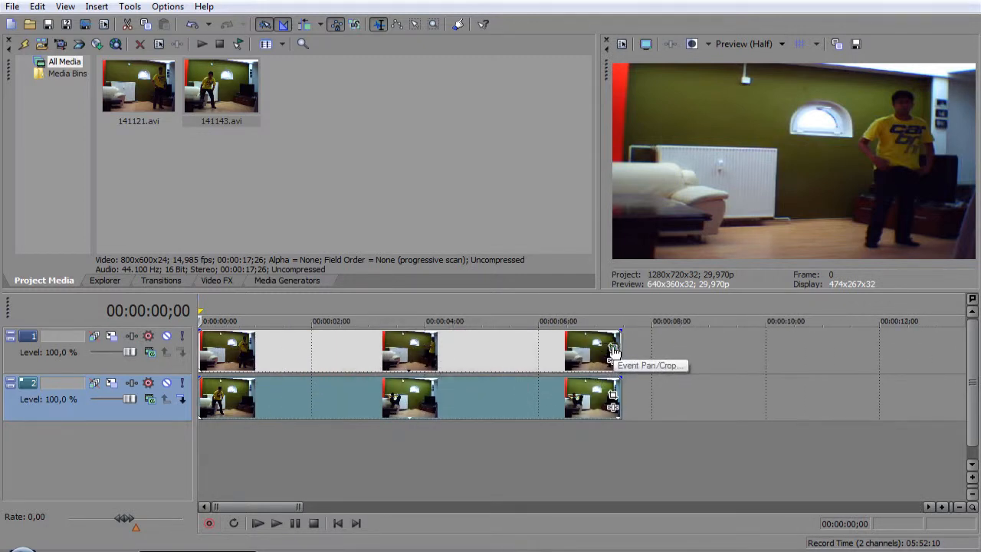
click(613, 351)
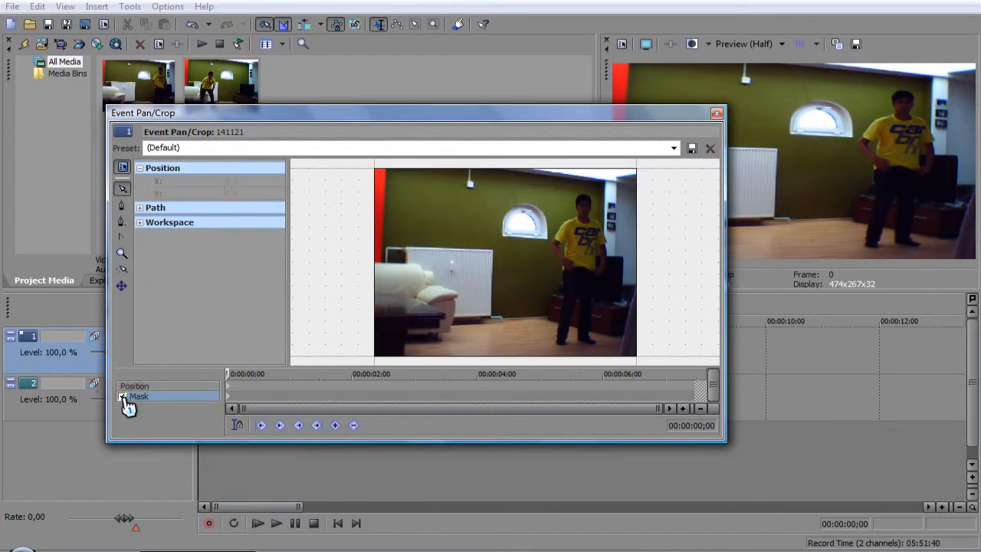
mouse_move(121, 207)
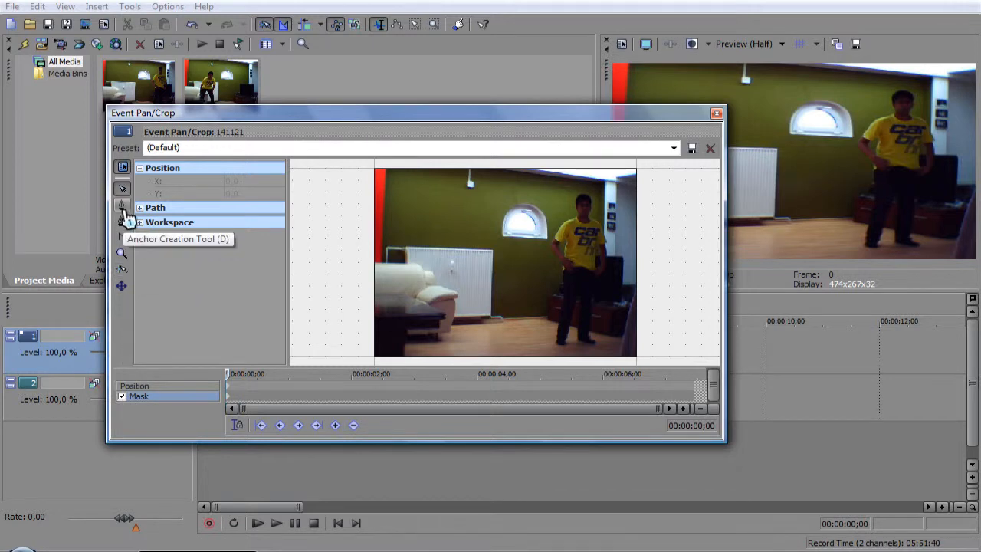
mouse_move(151, 221)
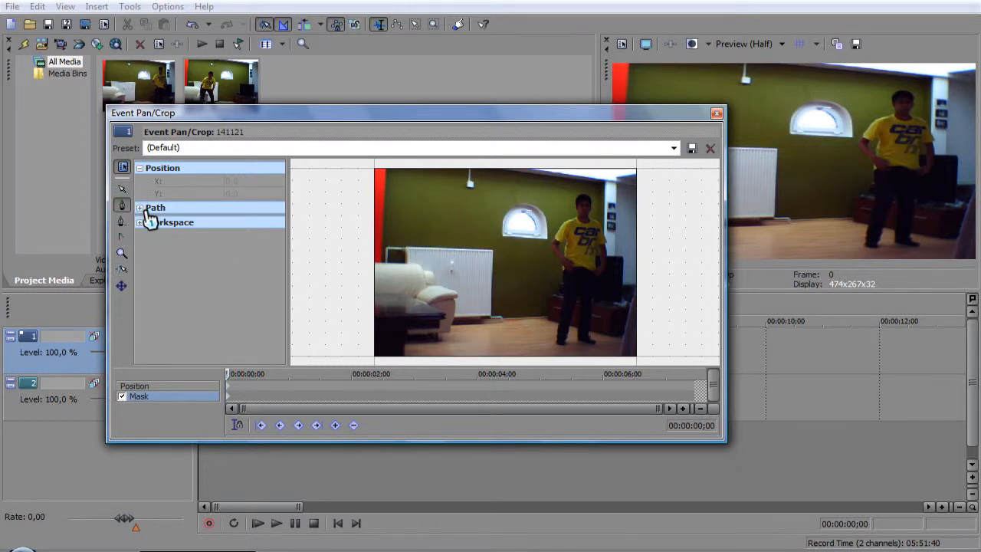
Enable Mask, outline a path over the left part of the frame and set Mode to Negative.
click(139, 207)
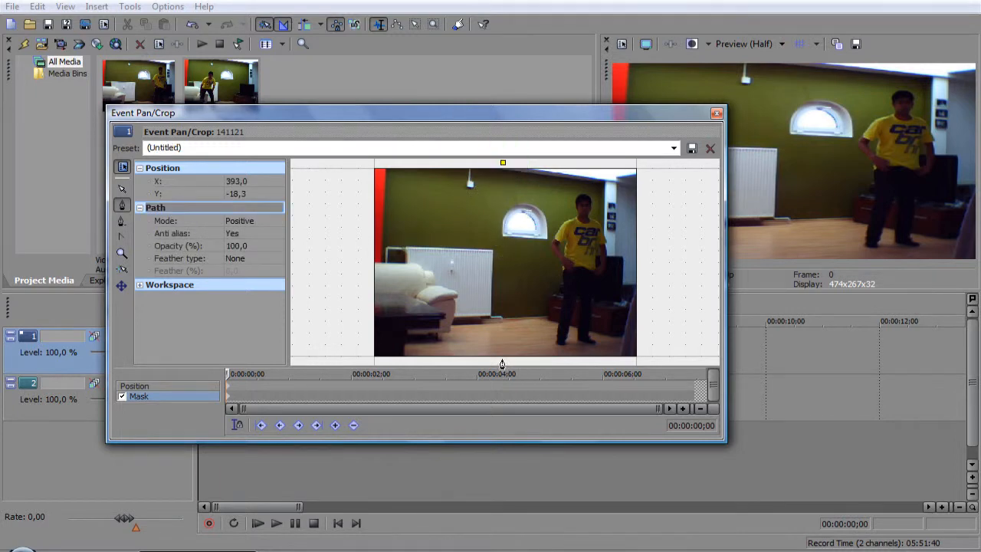
drag(503, 162, 503, 358)
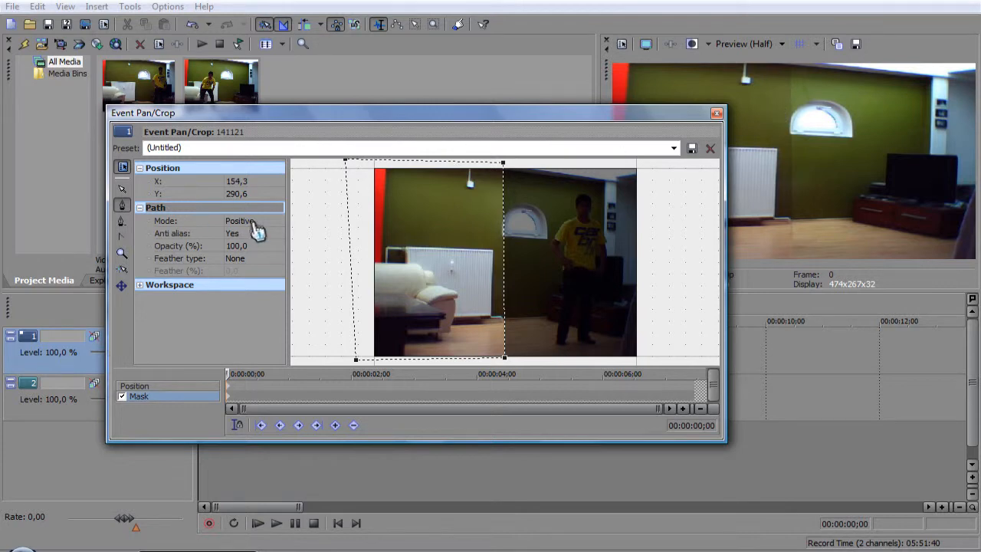
click(242, 221)
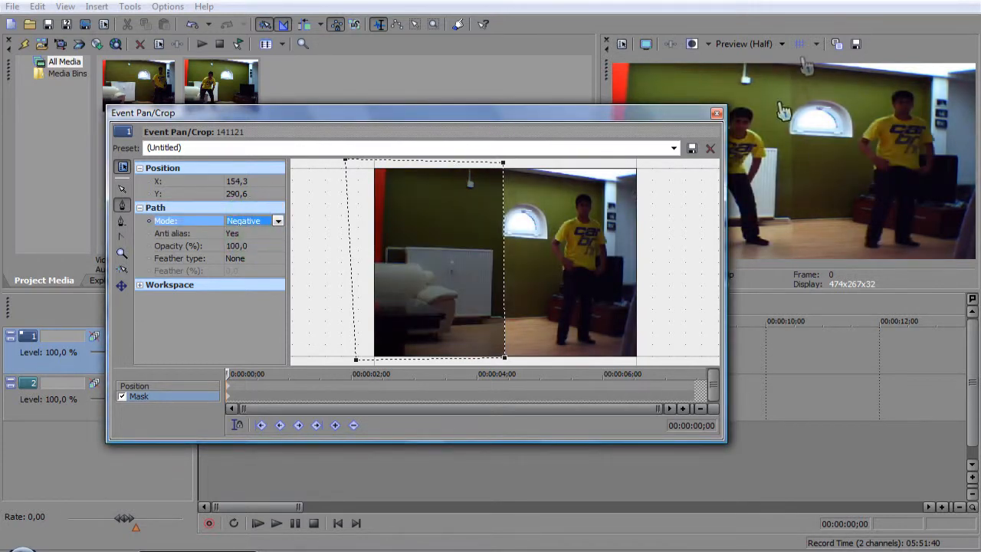
Feather the mask edges with type Both, confirm the feather amount and close pan/crop.
click(278, 257)
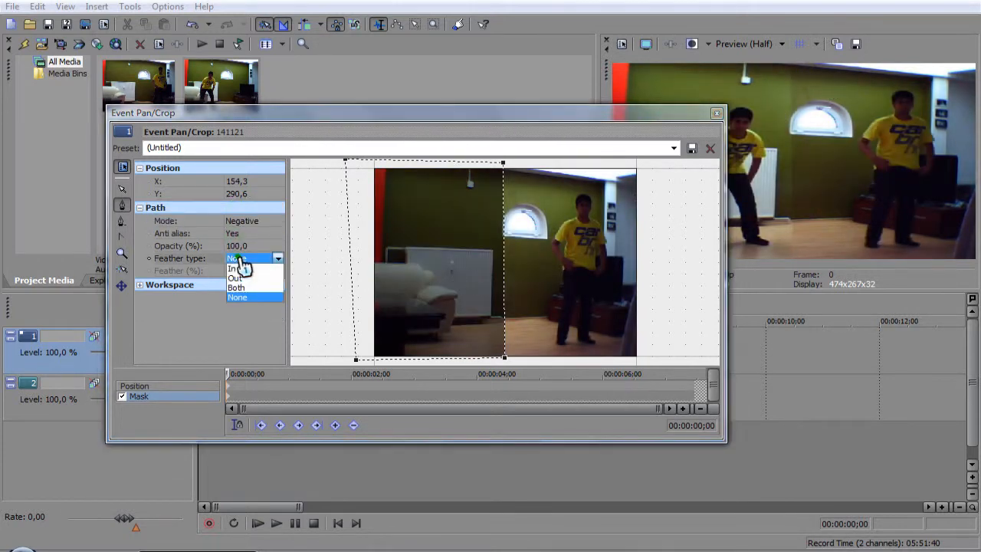
mouse_move(267, 279)
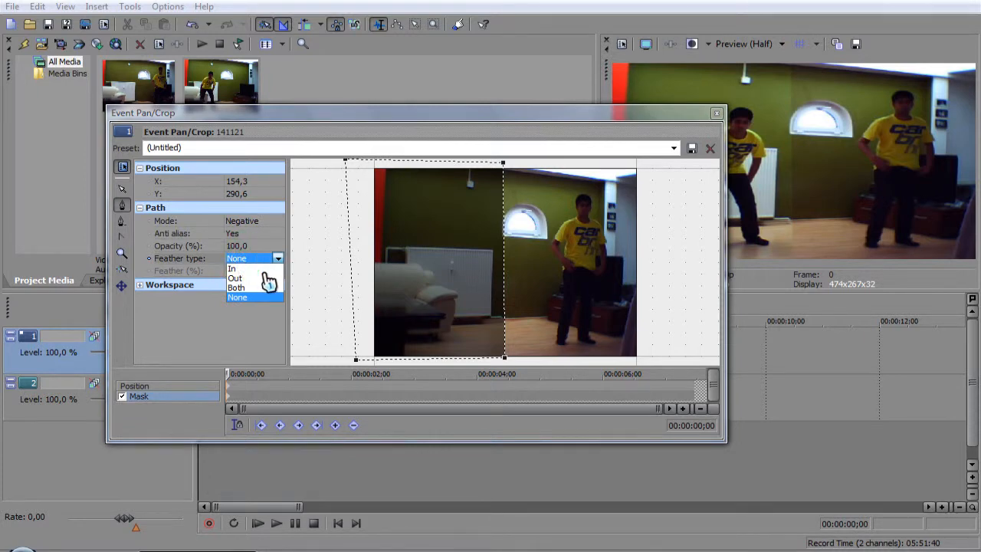
click(236, 288)
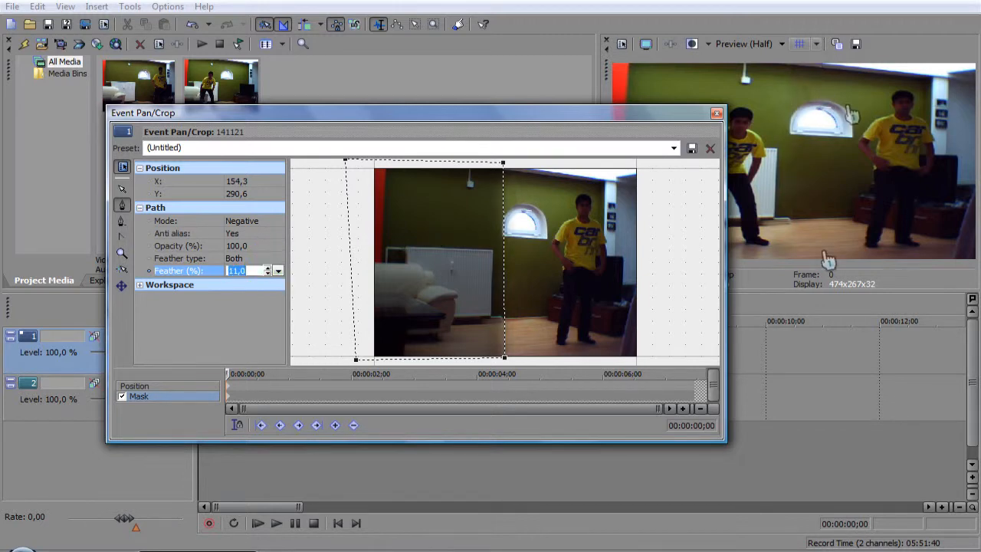
mouse_move(775, 105)
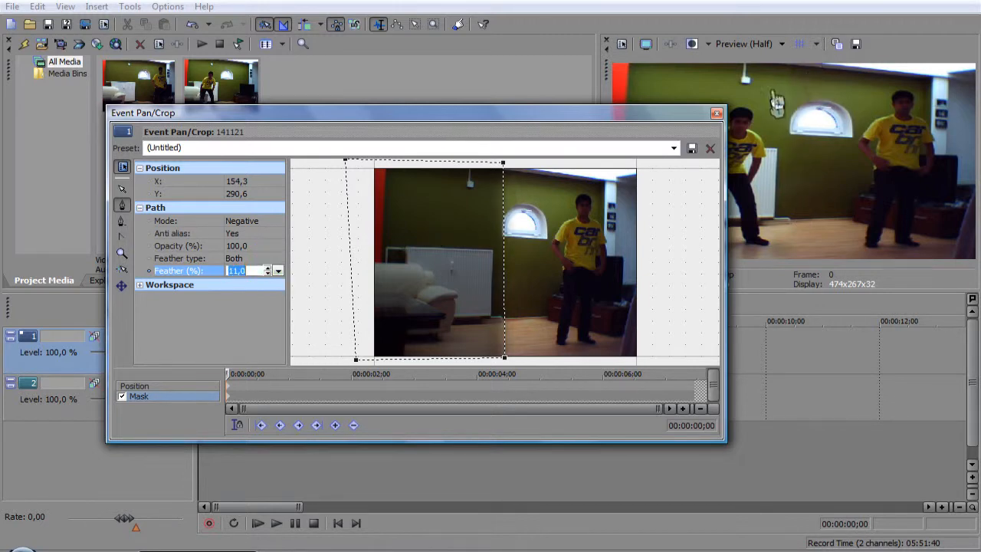
click(717, 114)
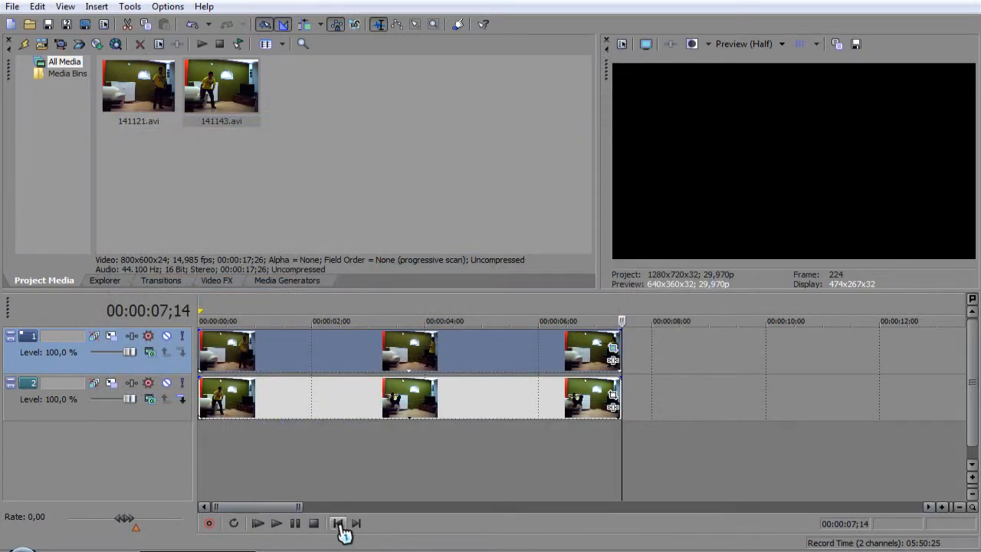
click(276, 523)
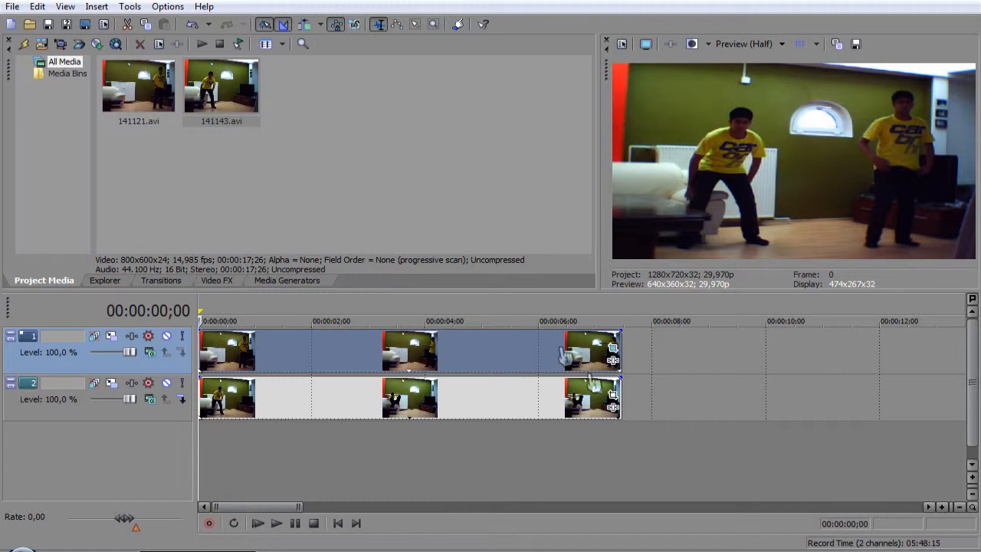
mouse_move(405, 417)
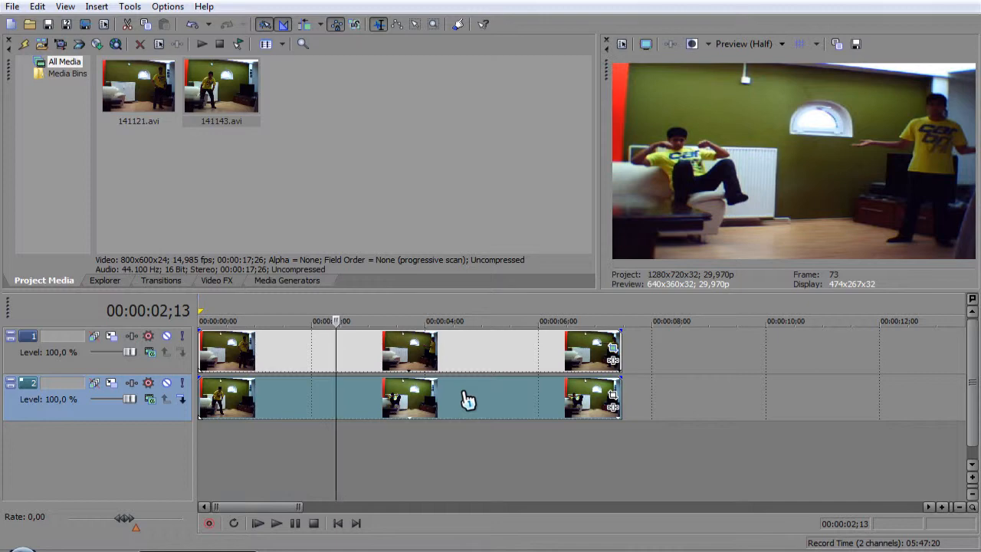
Look at Render As, cancel it, and bring up the top clip's Video Event FX chain.
click(12, 6)
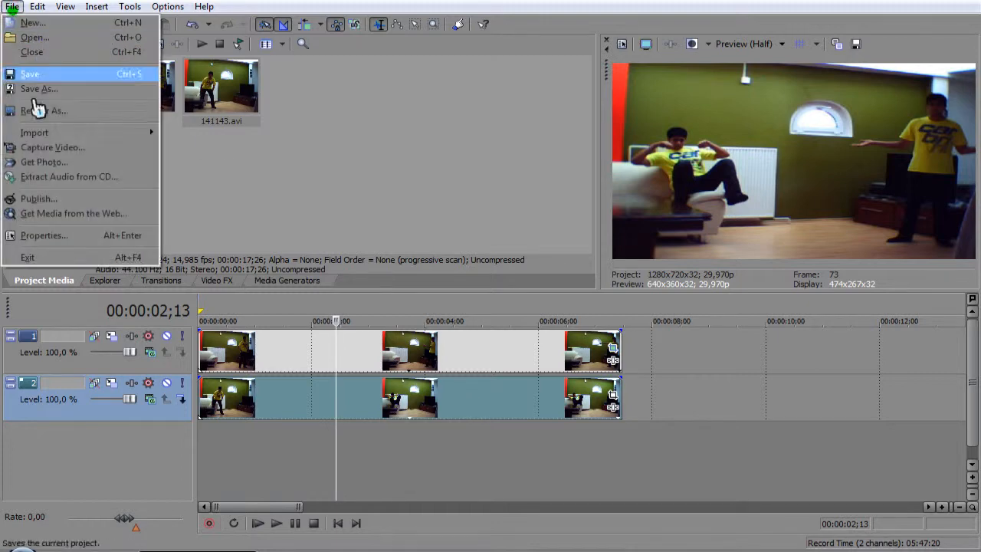
click(43, 110)
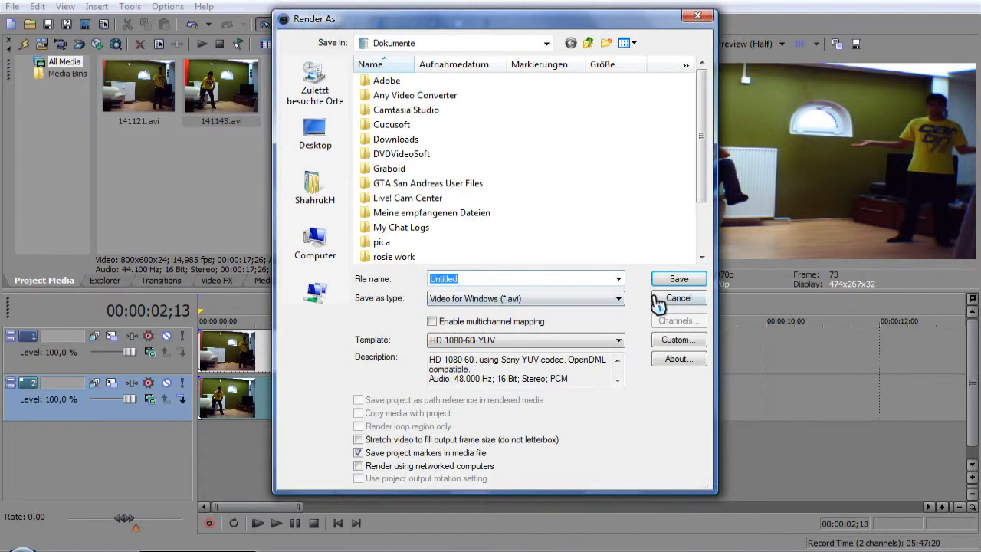
click(678, 298)
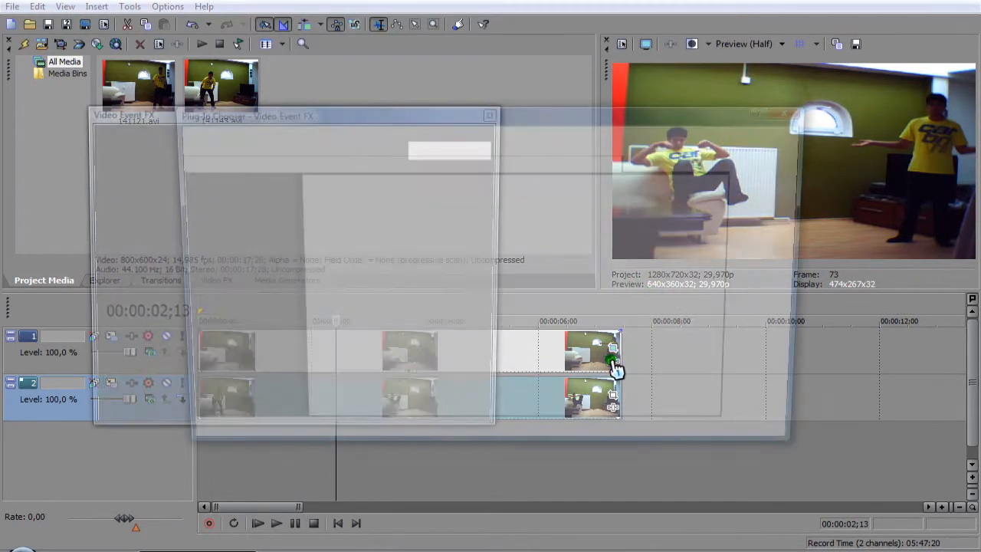
click(515, 193)
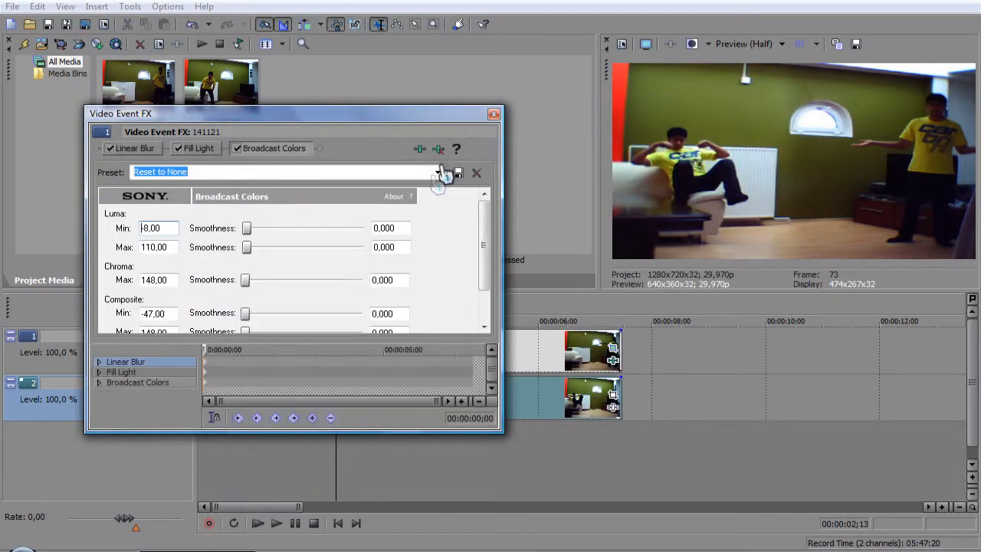
Adjust luma smoothness sliders on the existing effects before replacing them.
drag(245, 227, 282, 227)
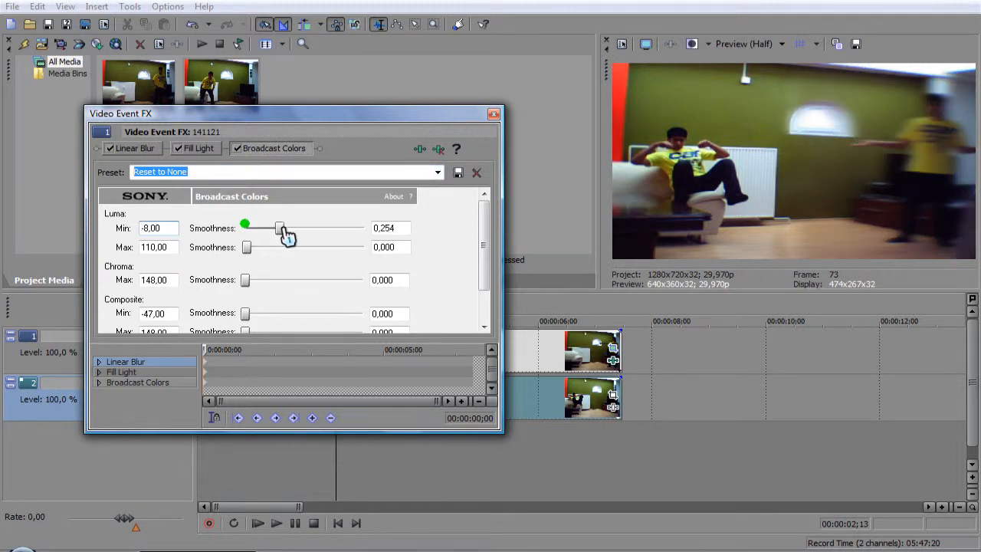
drag(282, 227, 307, 227)
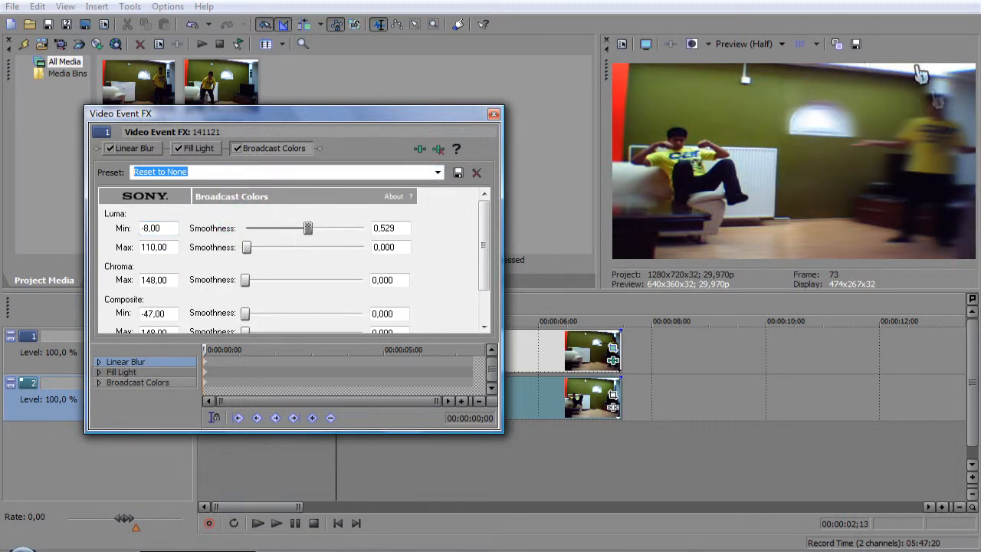
drag(245, 246, 253, 246)
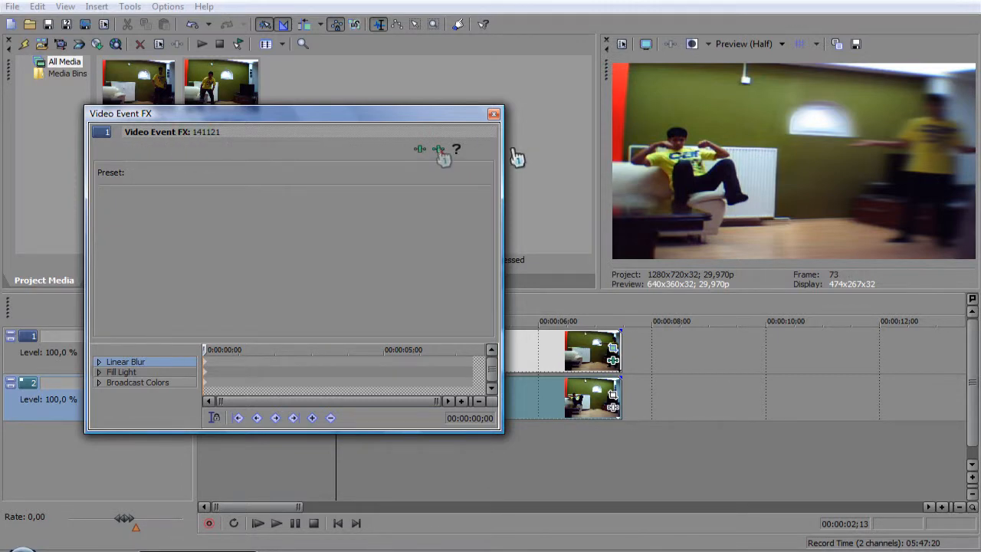
click(125, 362)
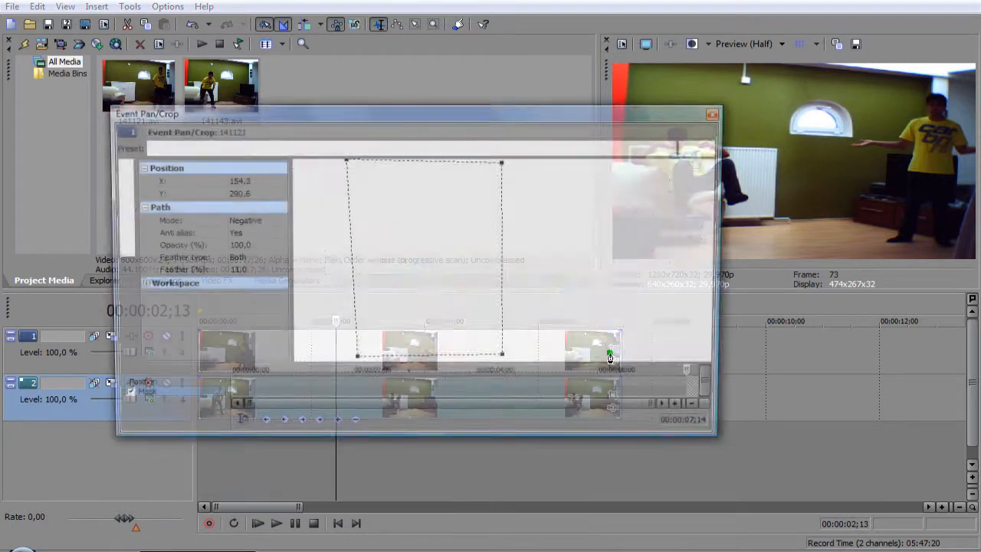
Put Sony Invert in the chain with Blend amount 1.000 and close the effect window.
click(711, 113)
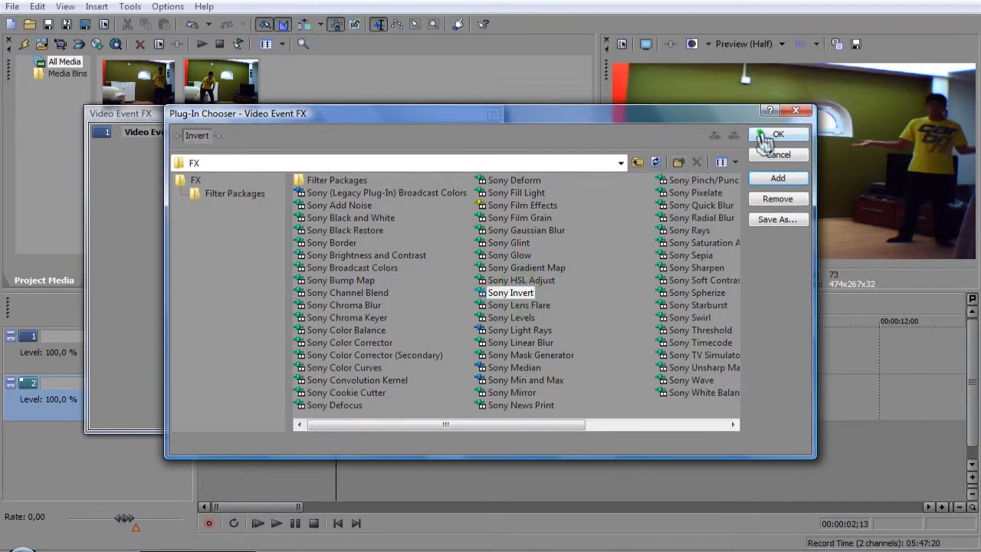
click(778, 135)
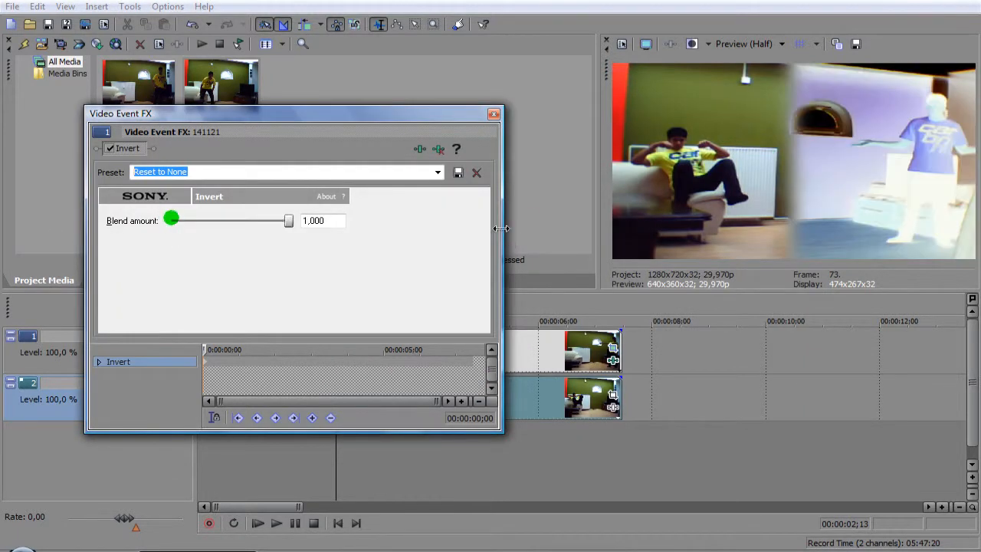
drag(171, 221, 288, 221)
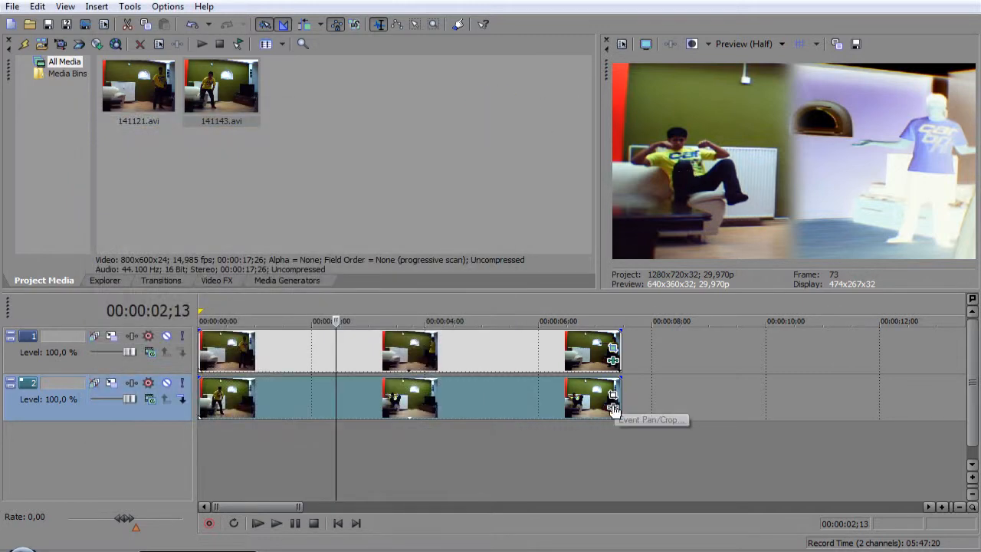
Replace HSL Adjust with Sony Invert on clip 141143 and raise its Blend amount to 1.000.
click(613, 396)
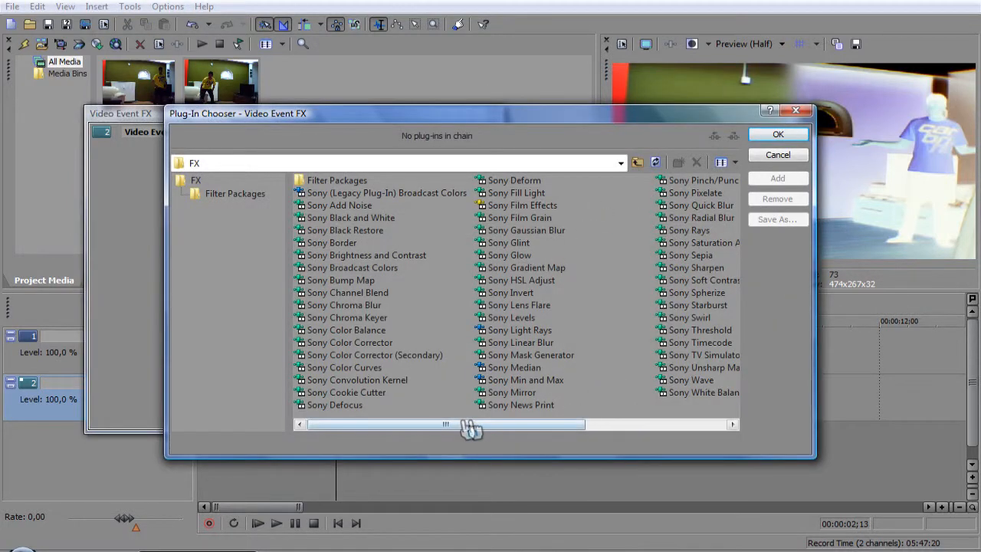
mouse_move(524, 288)
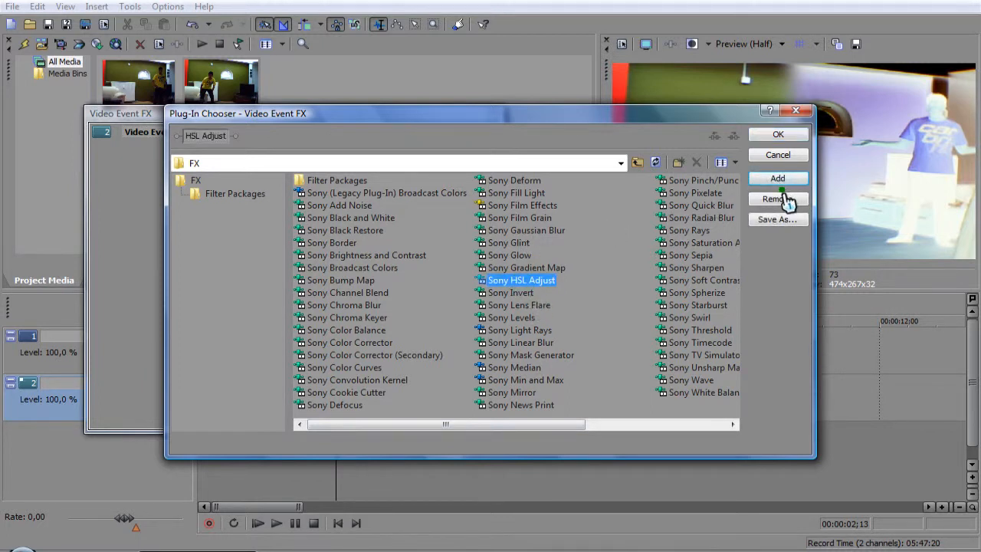
click(511, 291)
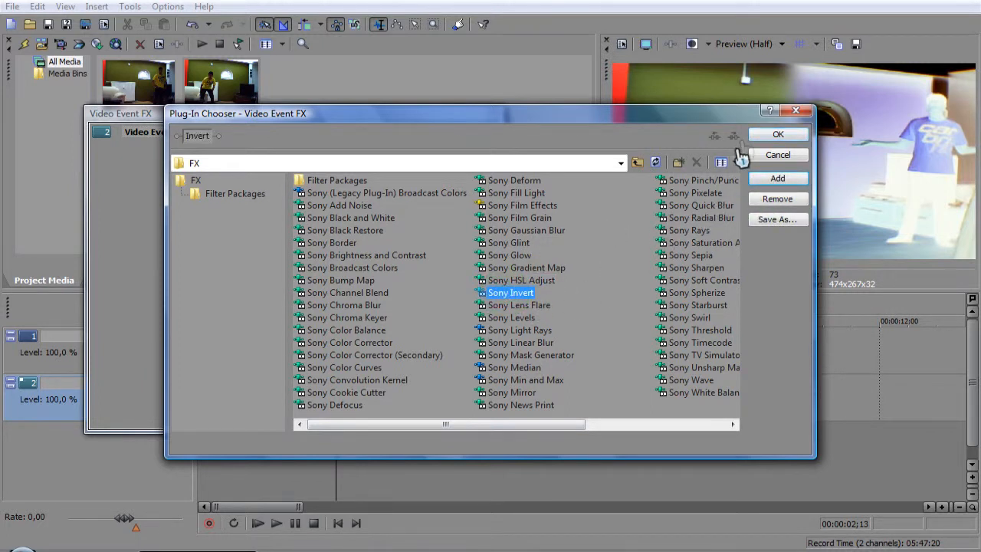
click(777, 135)
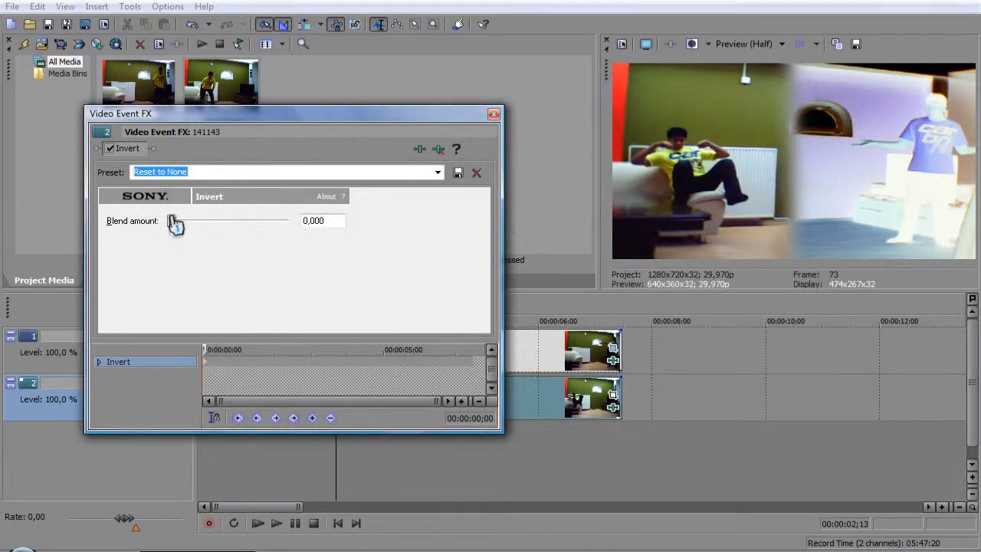
drag(177, 220, 288, 220)
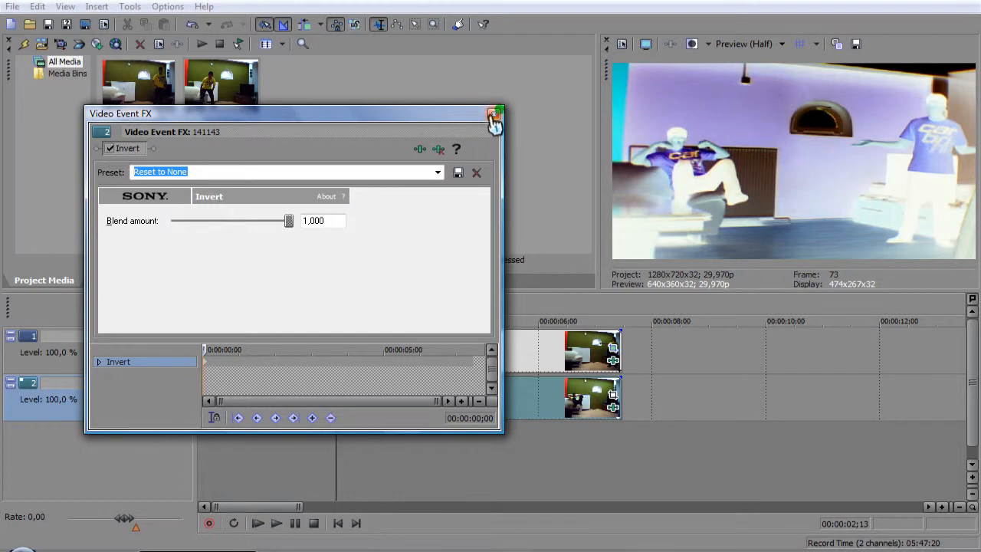
click(493, 115)
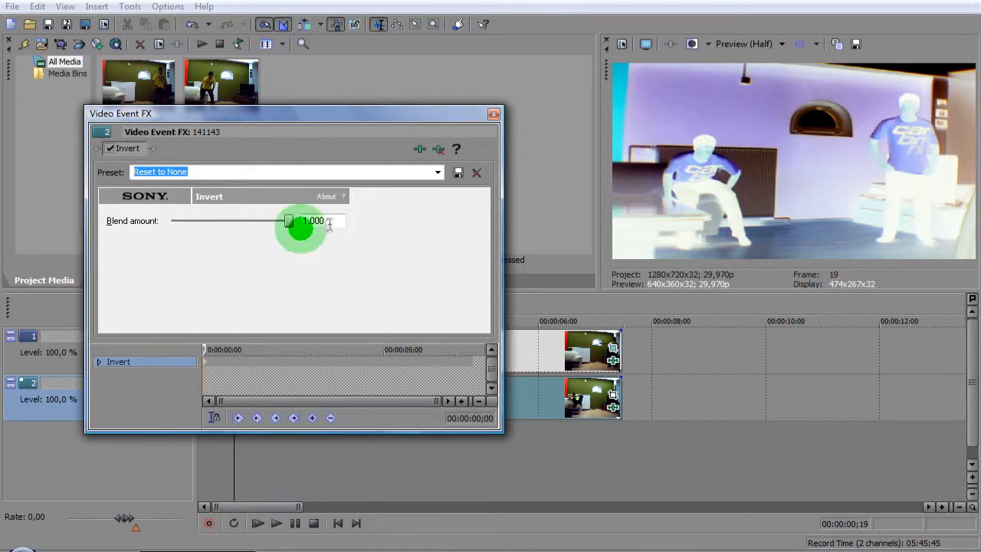
Test the Invert blend at about 0.9 and zero, leave it at 1.000 and close the effect settings.
drag(289, 221, 276, 221)
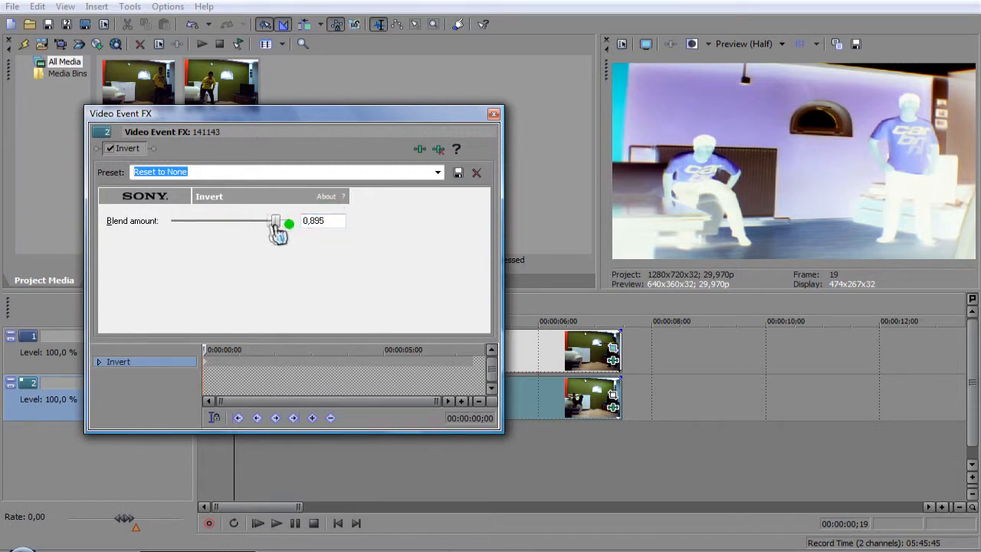
drag(276, 220, 255, 221)
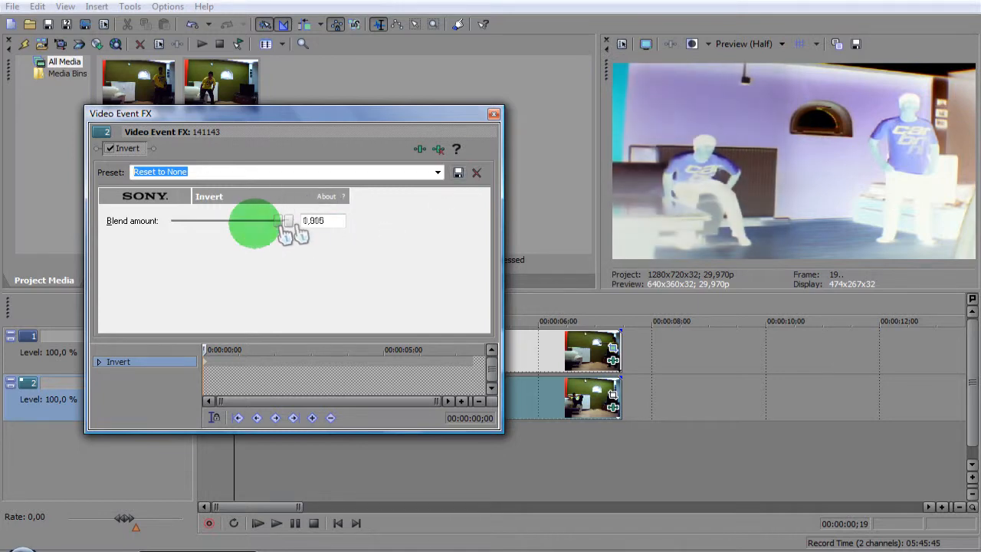
drag(288, 220, 170, 220)
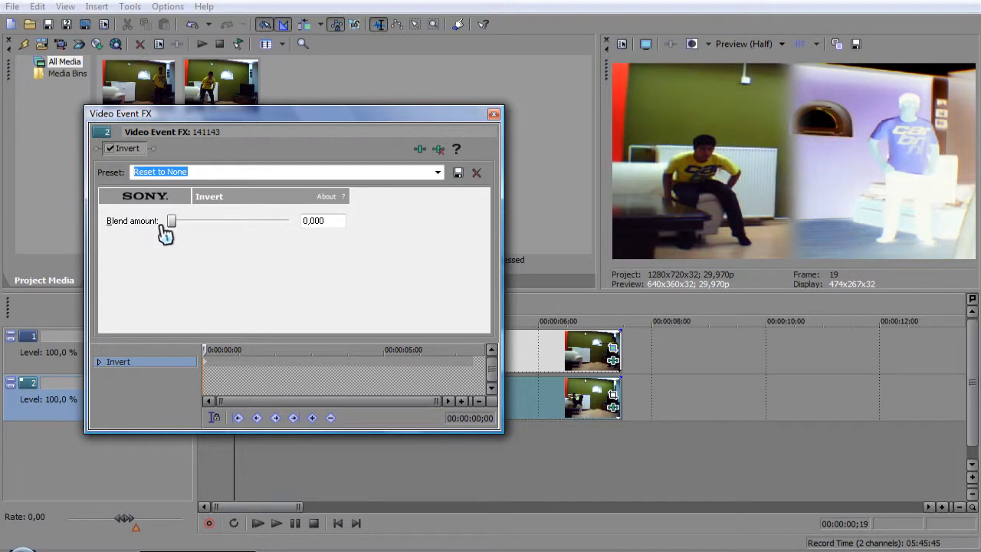
drag(172, 221, 288, 221)
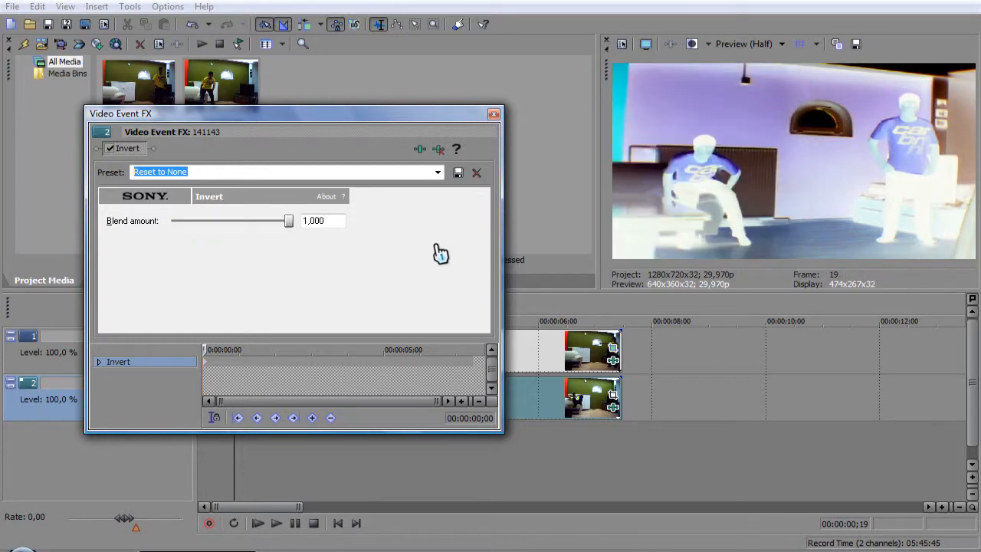
mouse_move(494, 113)
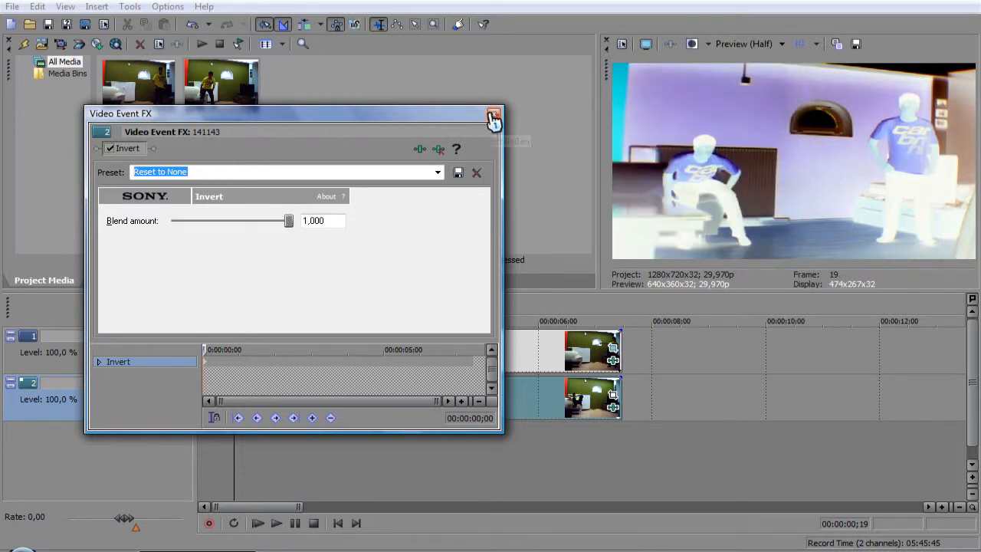
click(493, 117)
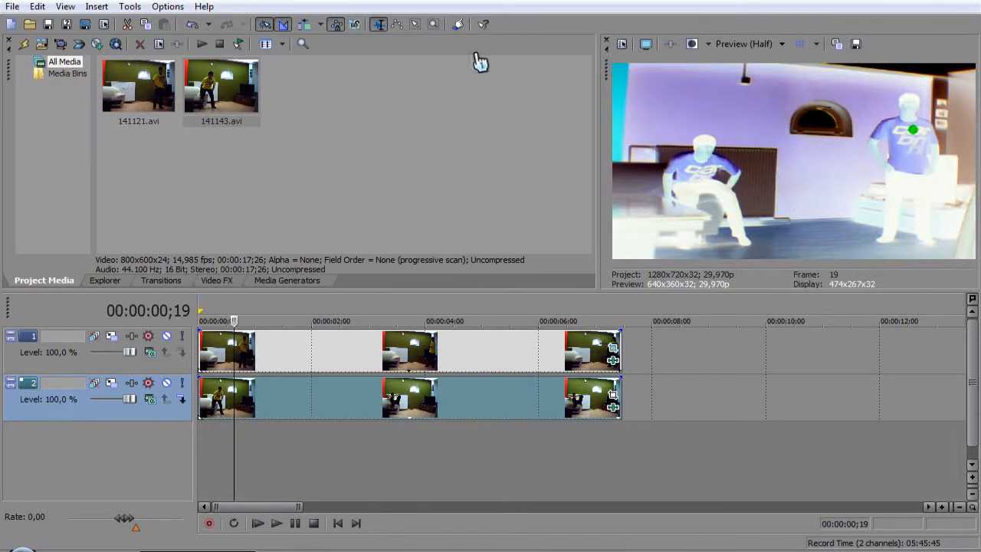
mouse_move(537, 141)
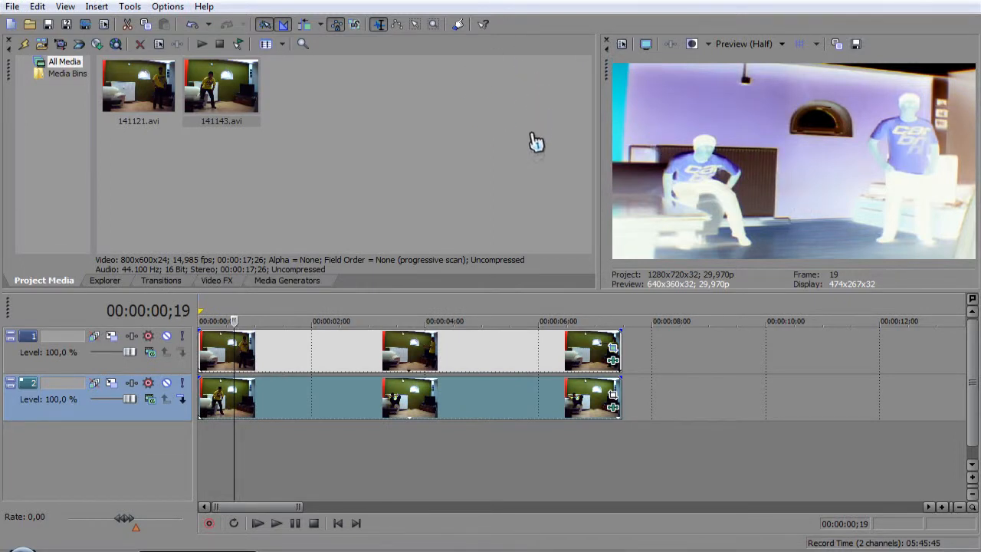
mouse_move(794, 147)
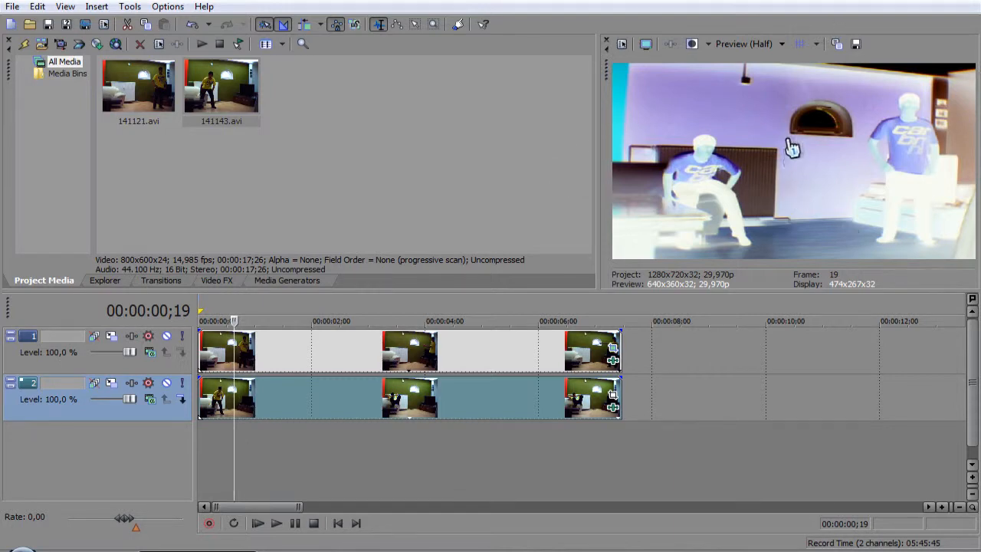
mouse_move(614, 365)
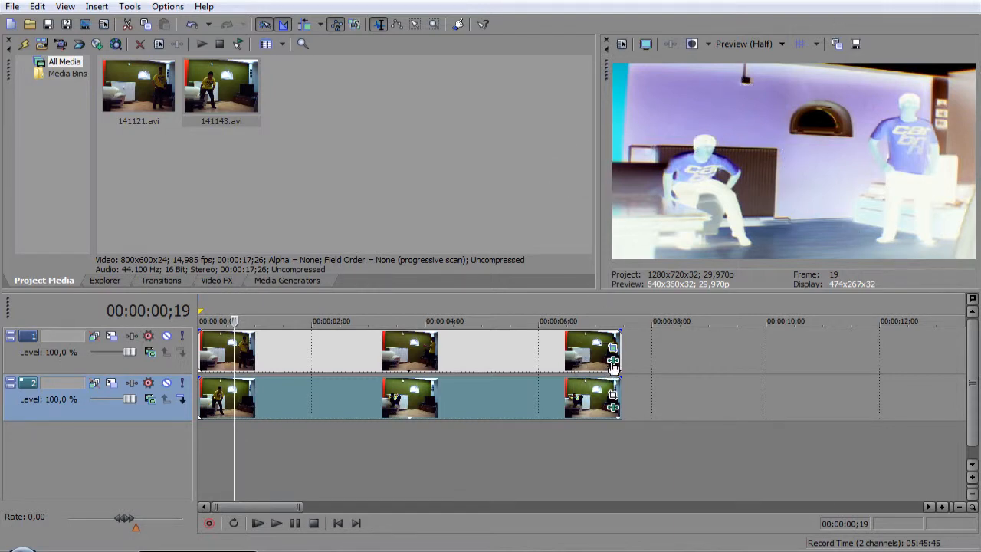
Bring up the Plug-In Chooser for the 141121 clip's effect chain.
click(613, 362)
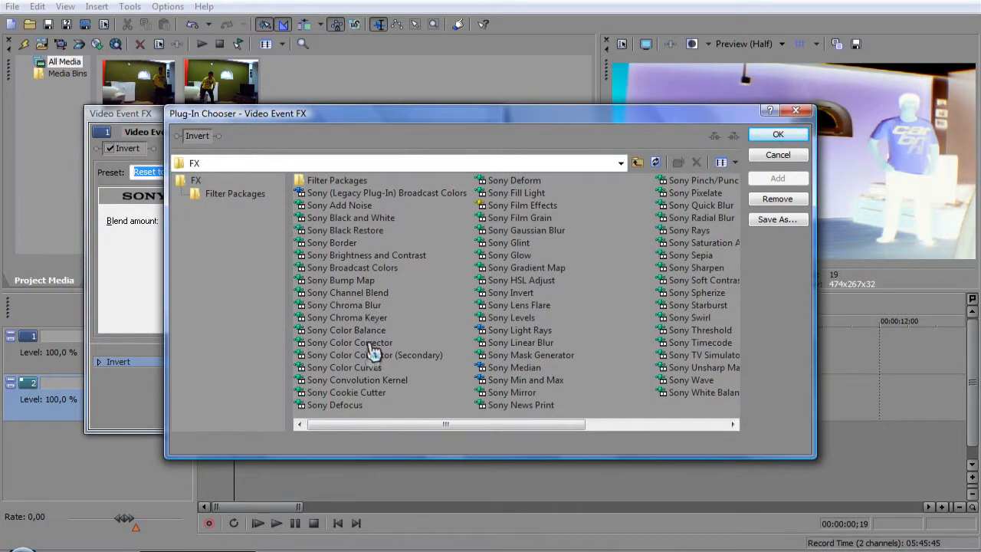
Add Sony Color Curves after Invert on clip 141121, drag the curve to darken its side, and close.
click(343, 368)
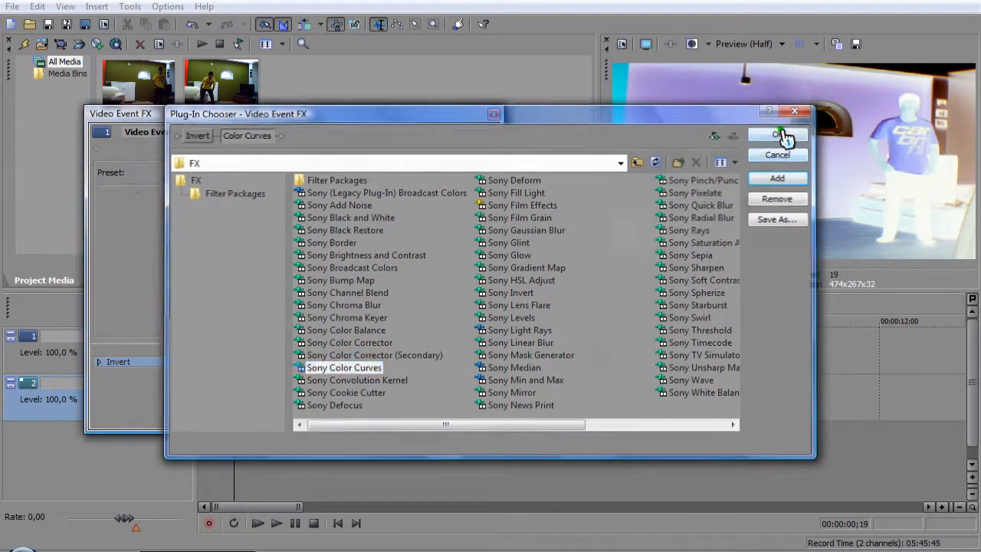
click(776, 135)
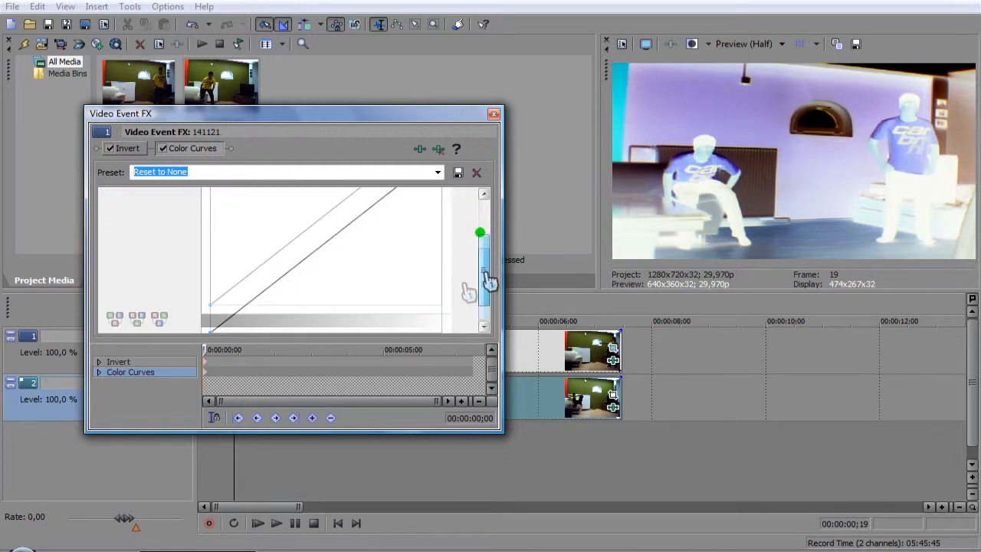
drag(480, 231, 213, 301)
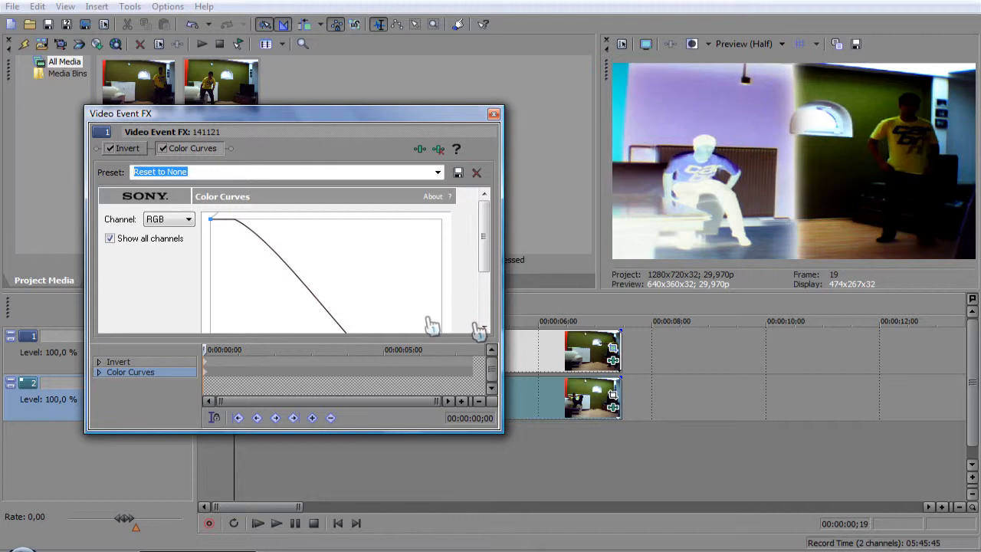
mouse_move(211, 230)
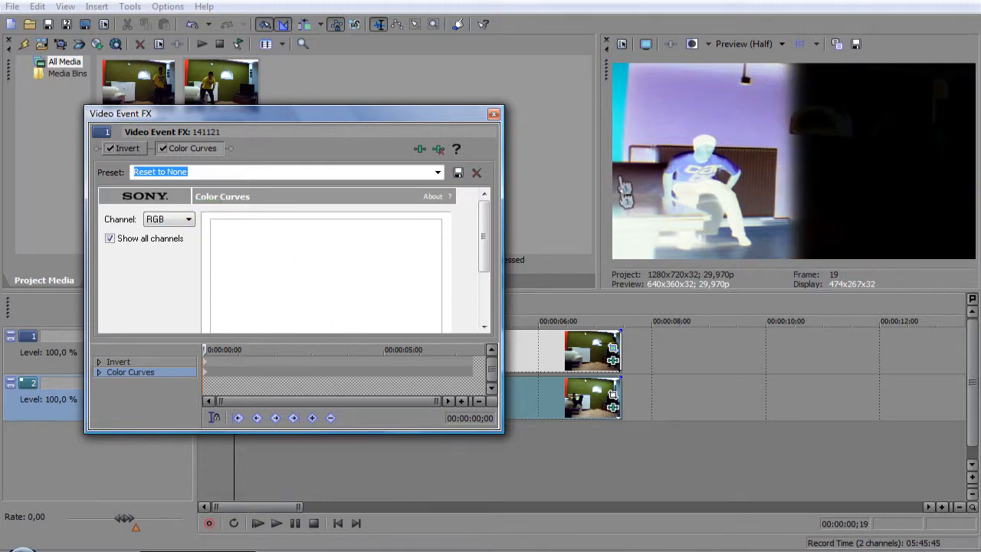
click(494, 113)
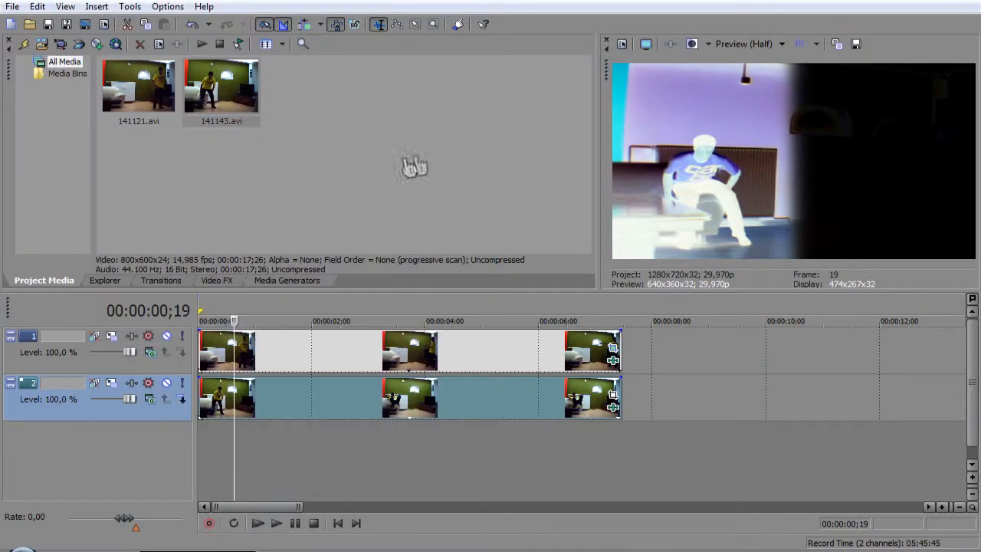